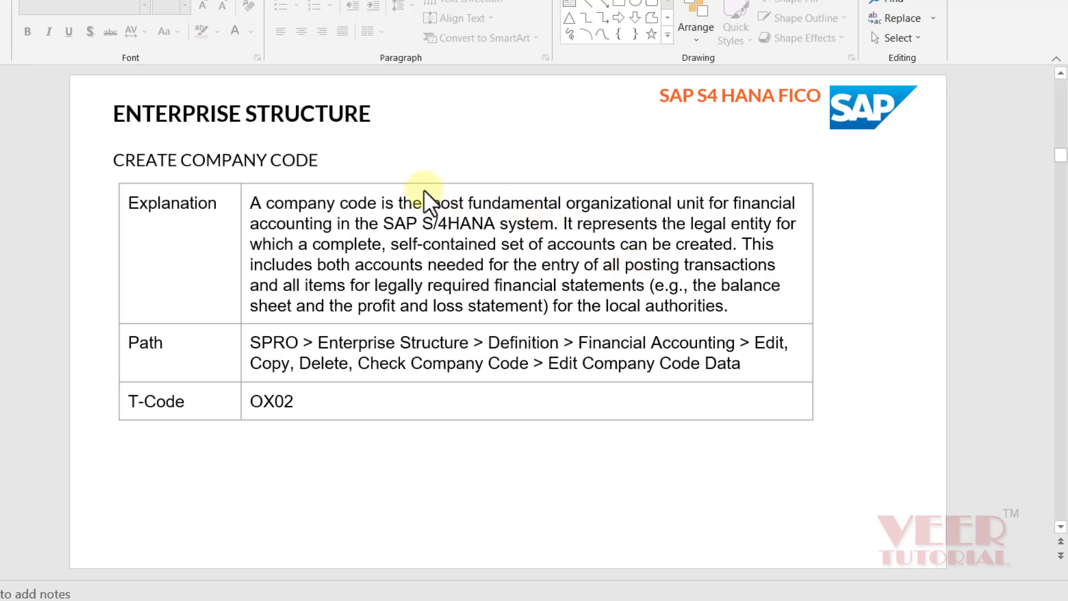
{"action": "mouse_move", "coordinate": [809, 515]}
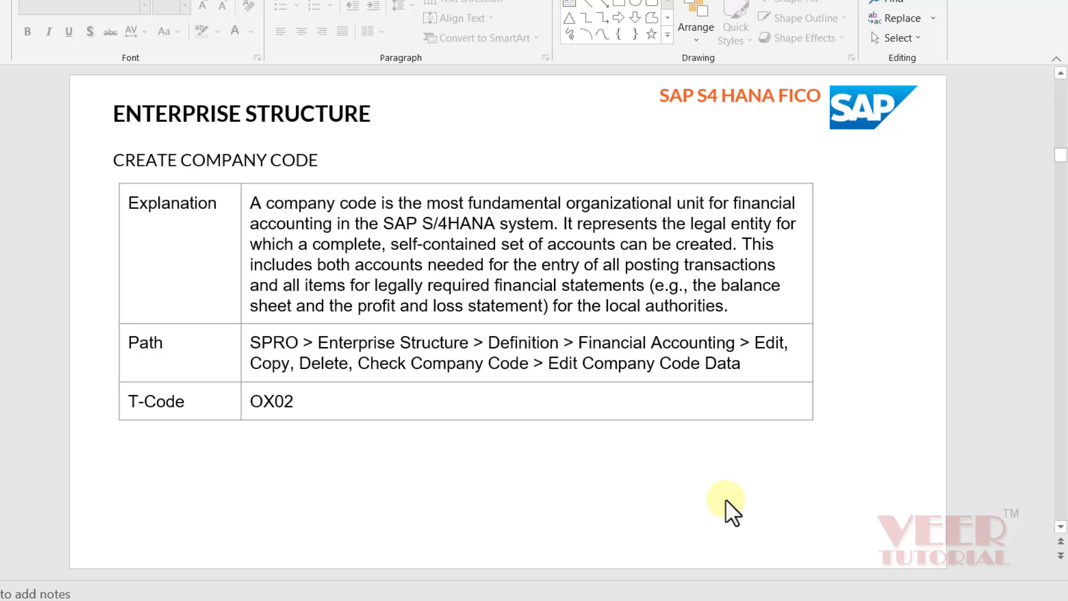
{"action": "mouse_move", "coordinate": [484, 351]}
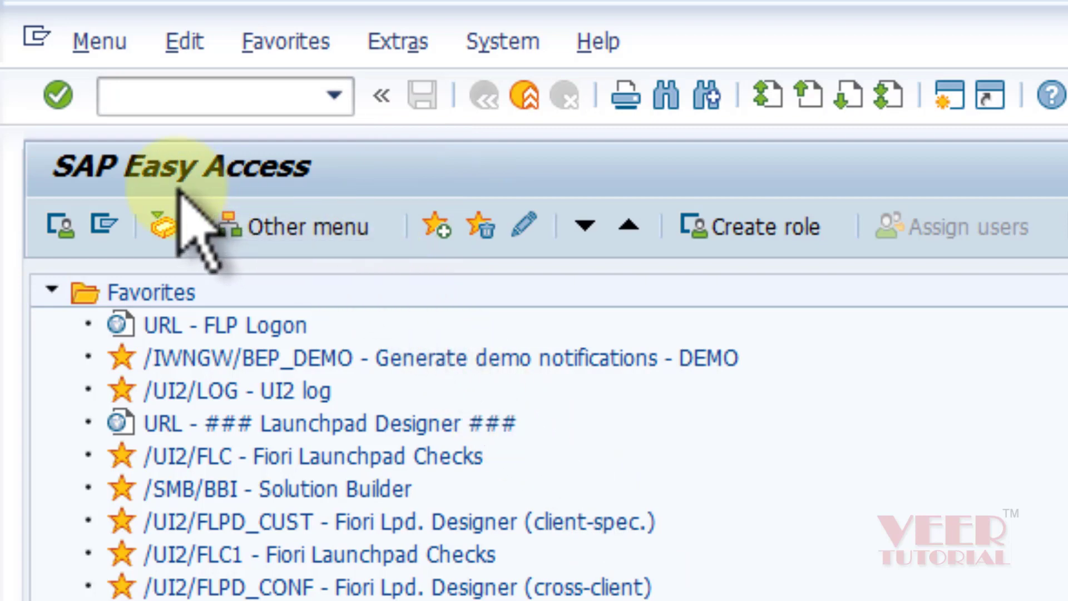
{"action": "mouse_move", "coordinate": [238, 95]}
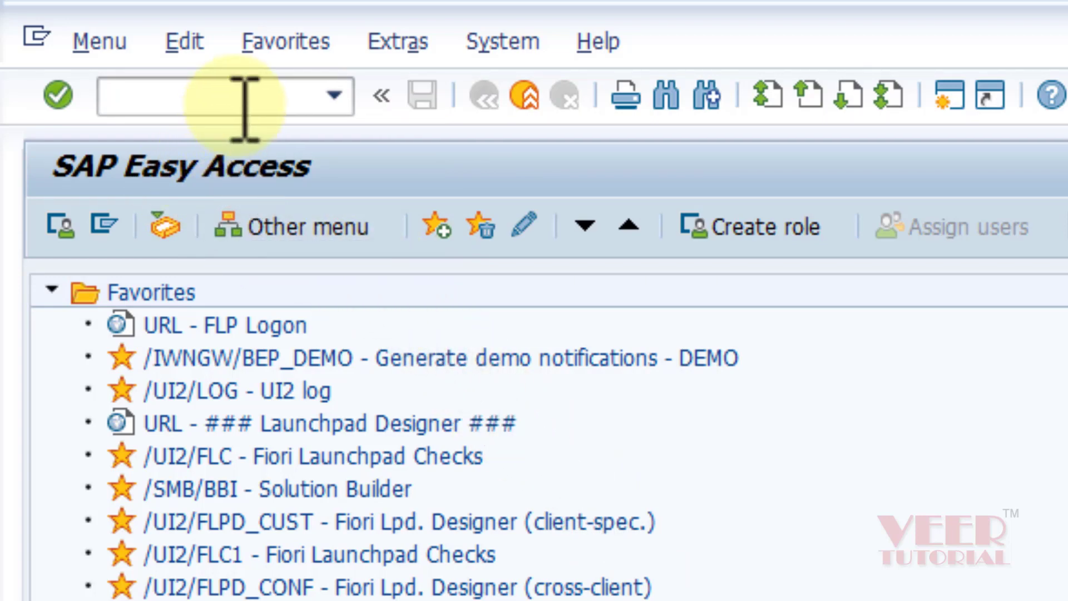
Run transaction OX02 from the command field to list the company codes
{"action": "left_click", "coordinate": [191, 95]}
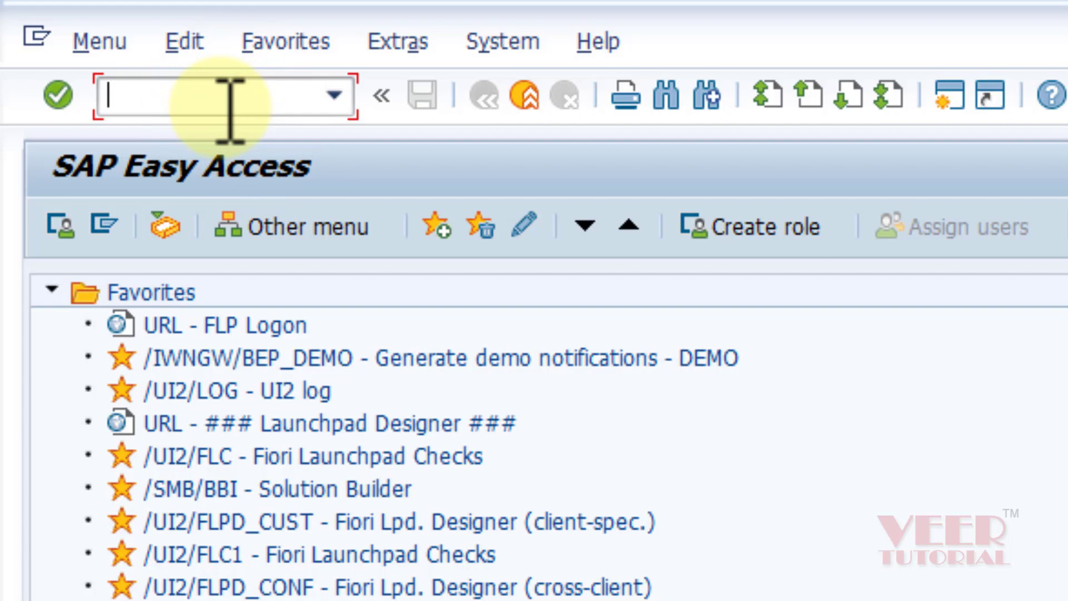
{"action": "type", "text": "OX0"}
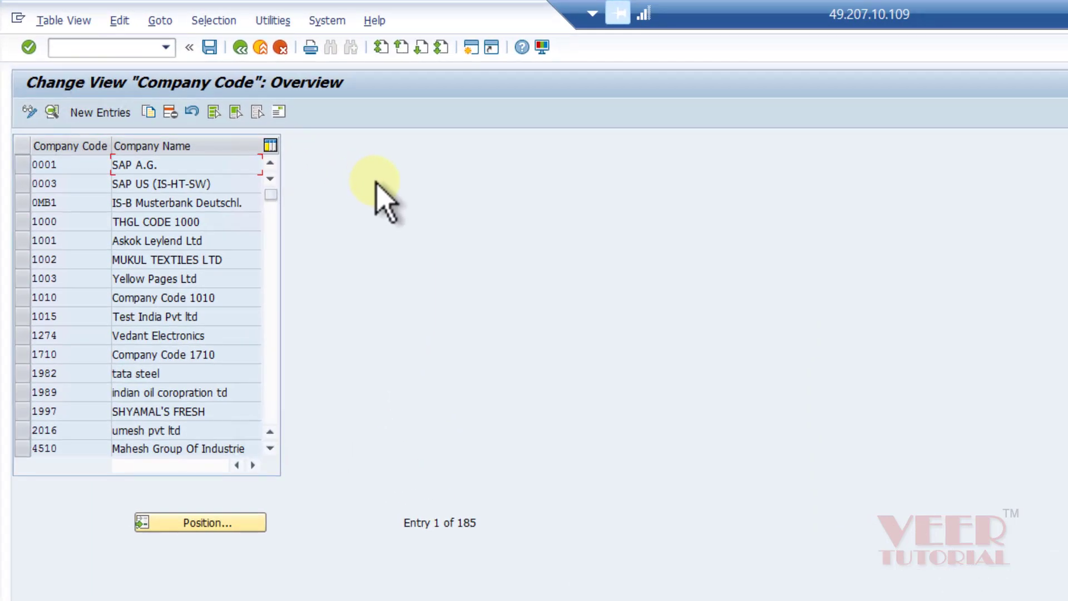
{"action": "mouse_move", "coordinate": [466, 533]}
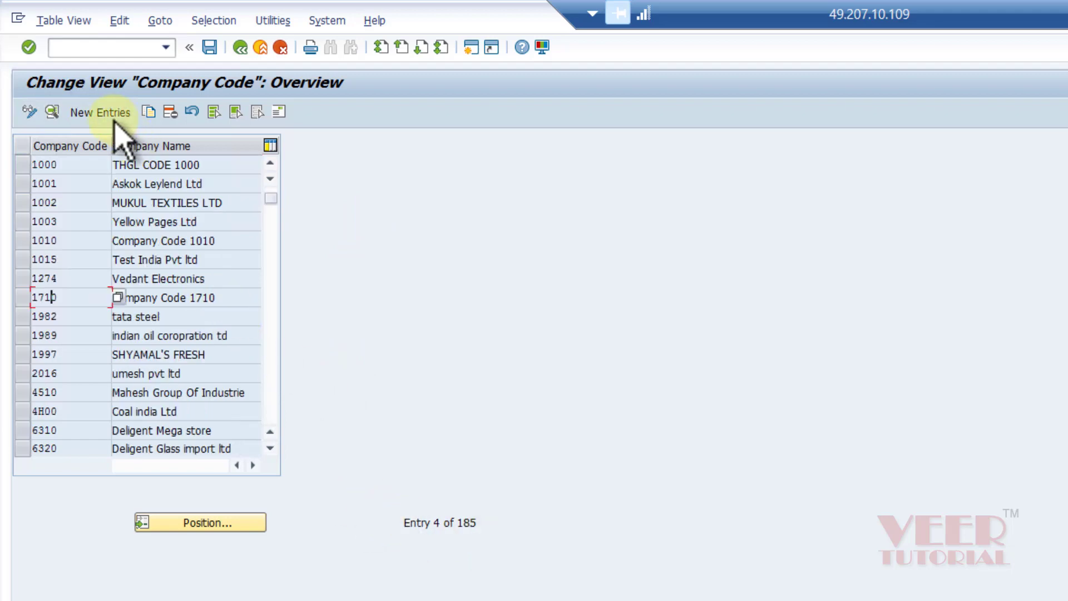
{"action": "mouse_move", "coordinate": [99, 111]}
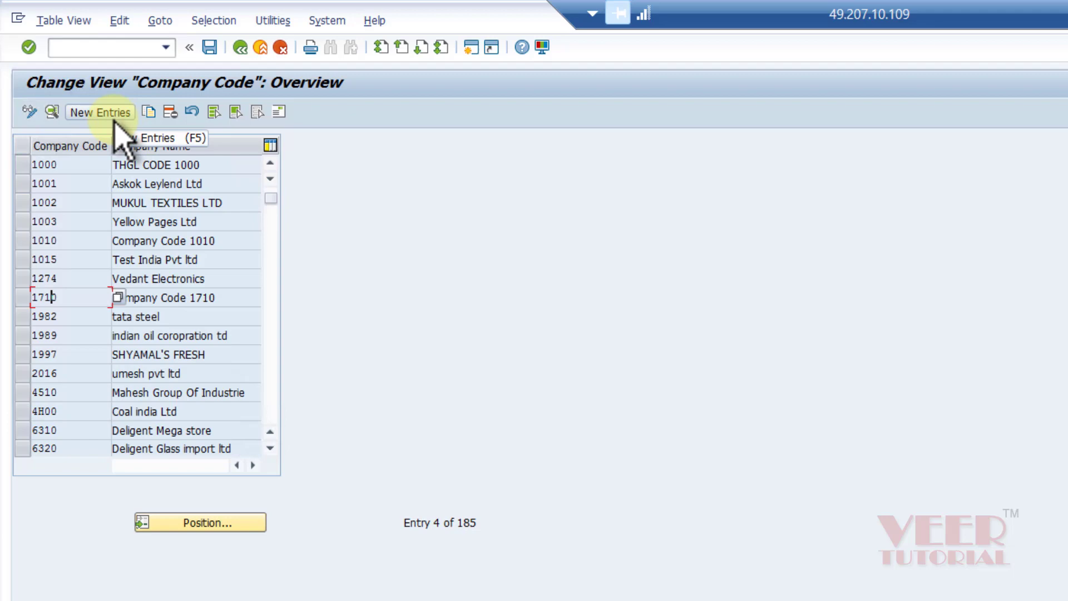
Add entry SVUS: ABCD USA INC, city NEW YORK, country US, currency USD
{"action": "left_click", "coordinate": [100, 112]}
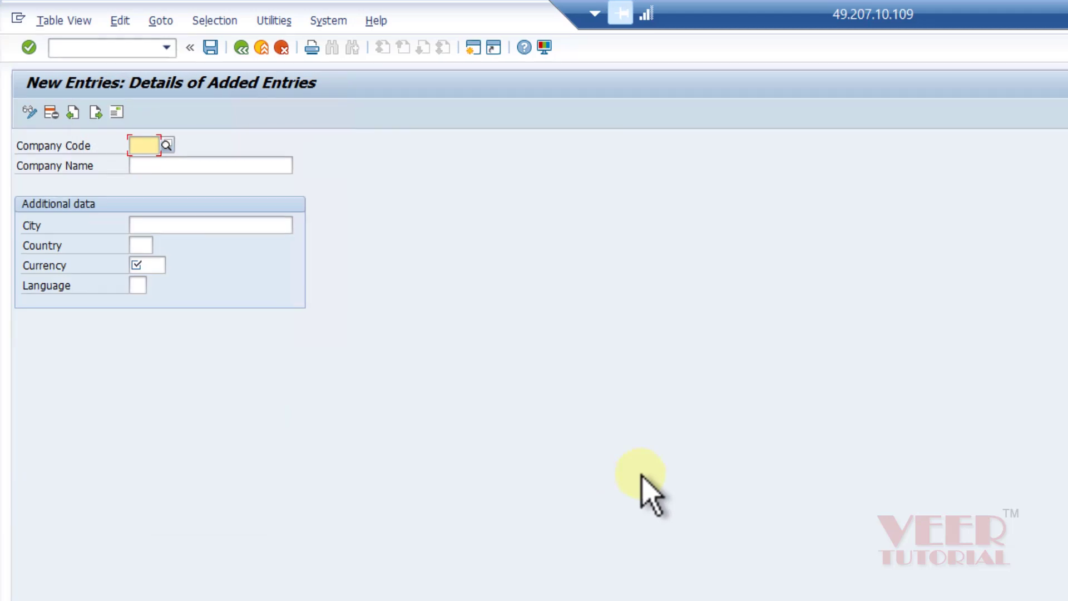
{"action": "type", "text": "s"}
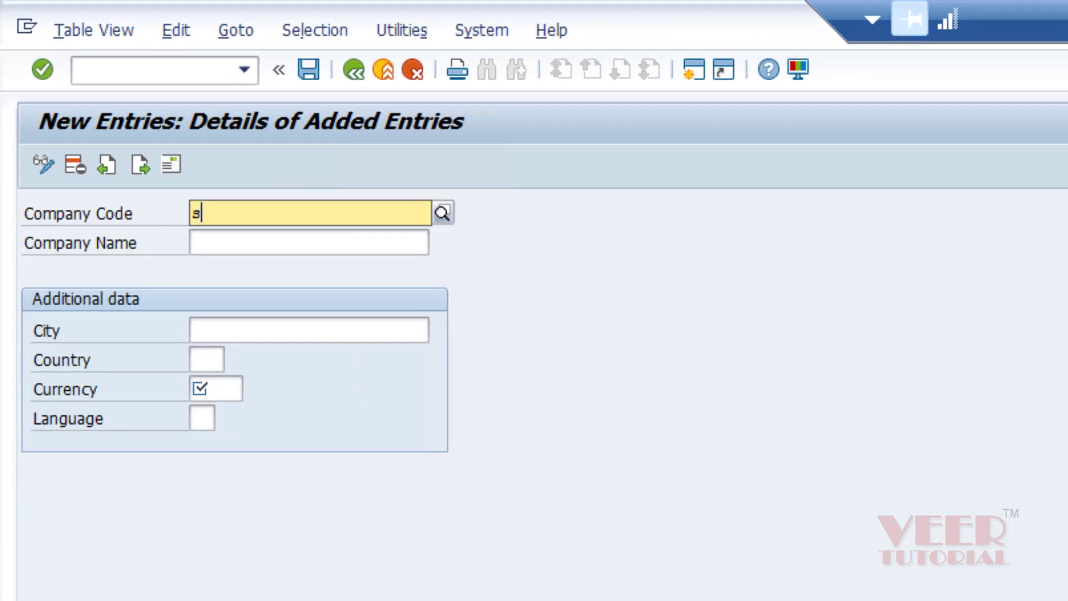
{"action": "type", "text": "v"}
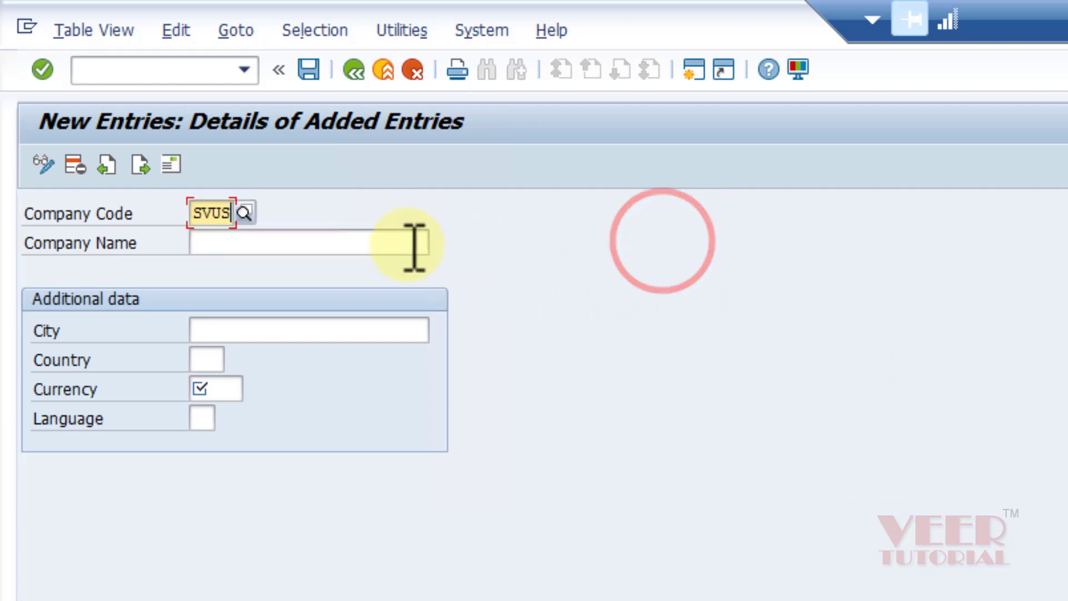
{"action": "left_click", "coordinate": [307, 242]}
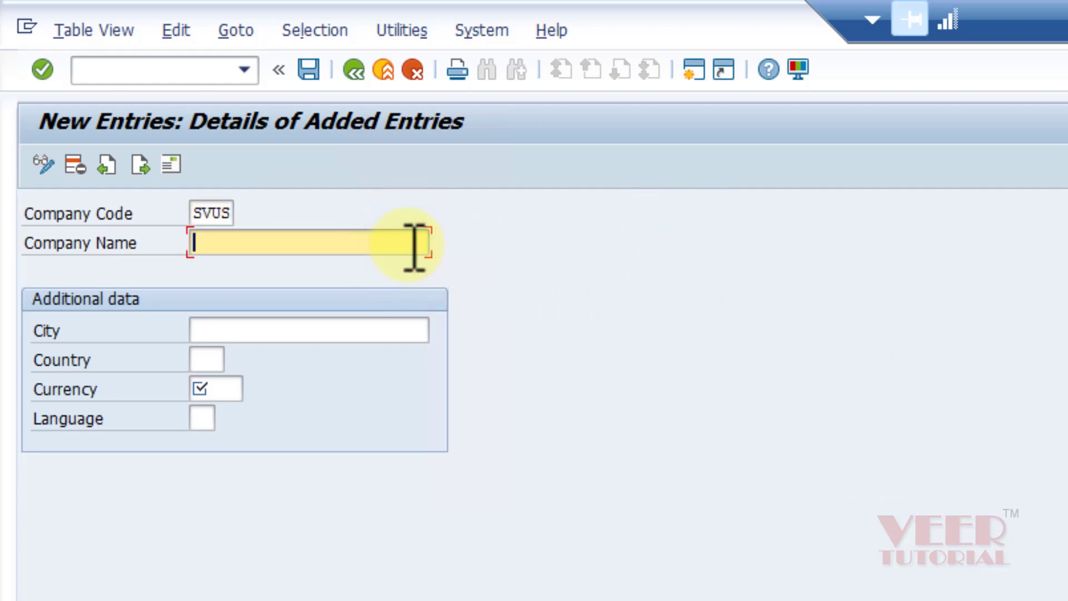
{"action": "type", "text": "AB"}
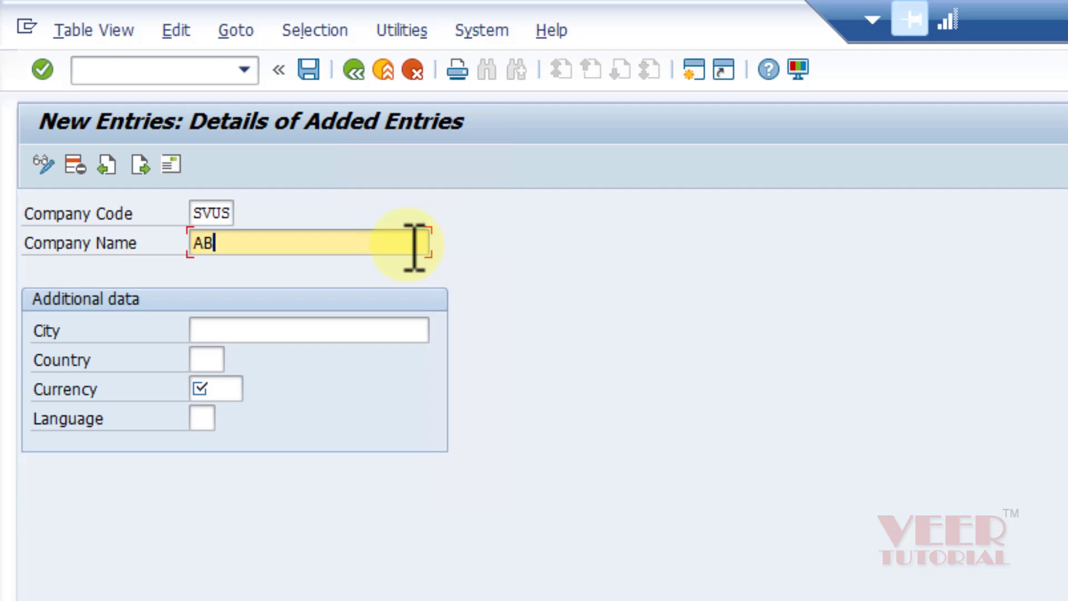
{"action": "type", "text": "CD USA"}
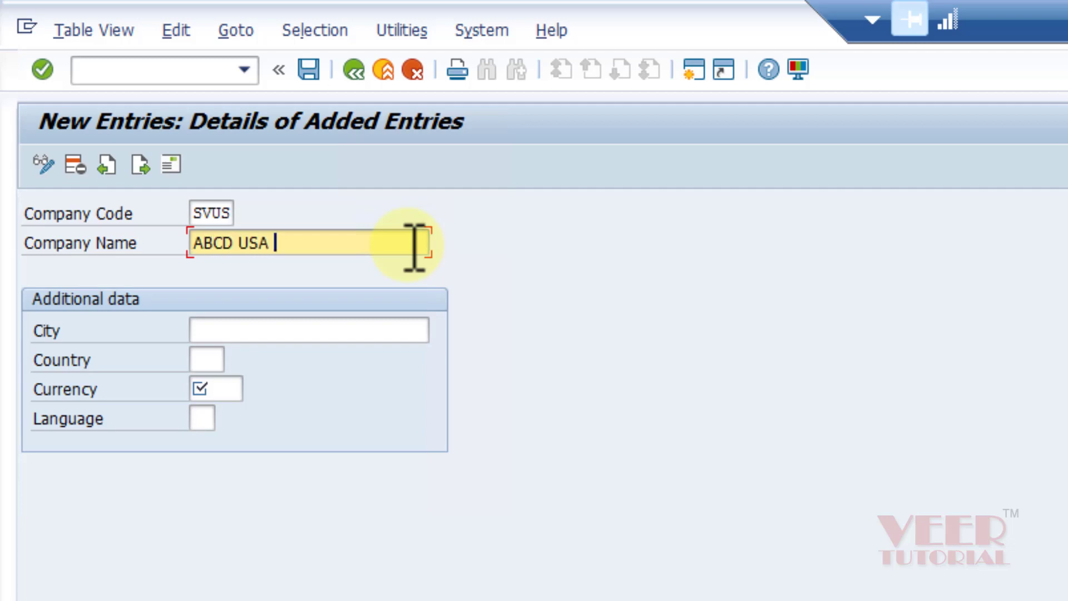
{"action": "type", "text": "INC"}
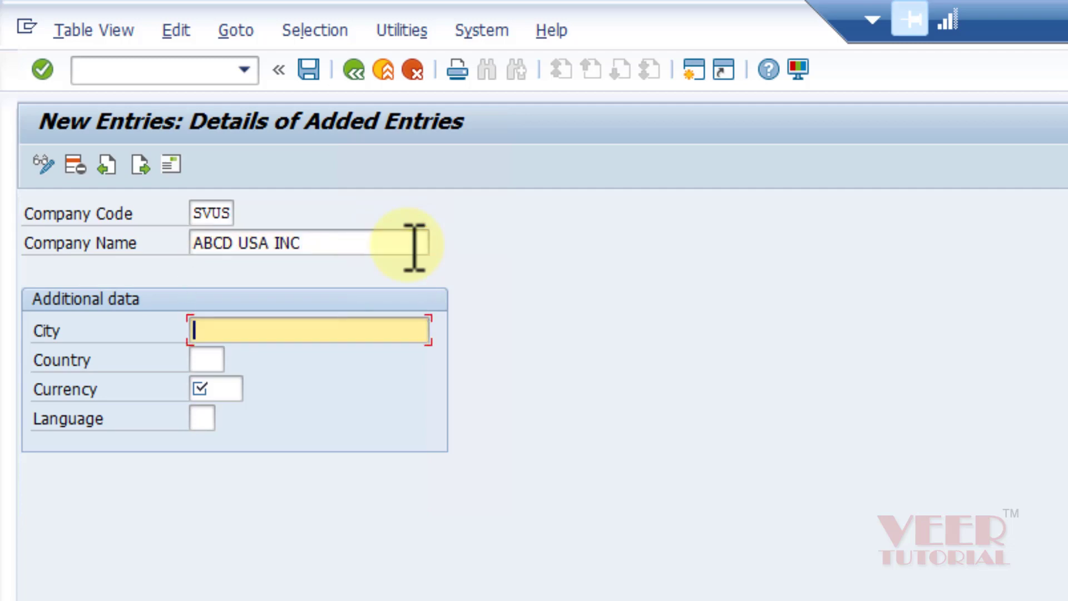
{"action": "type", "text": "NEW YORK"}
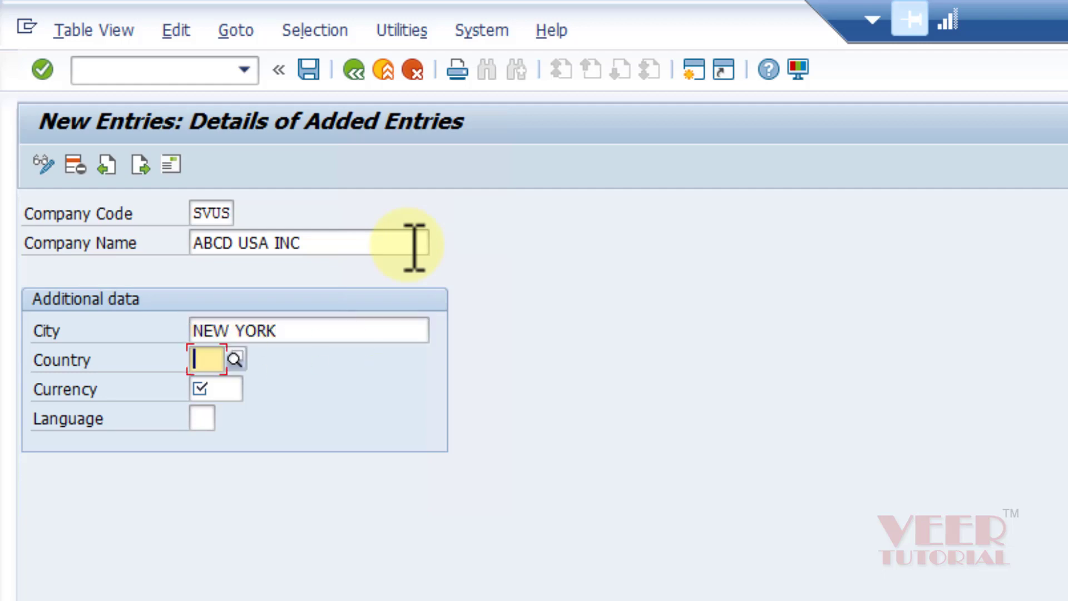
{"action": "type", "text": "US"}
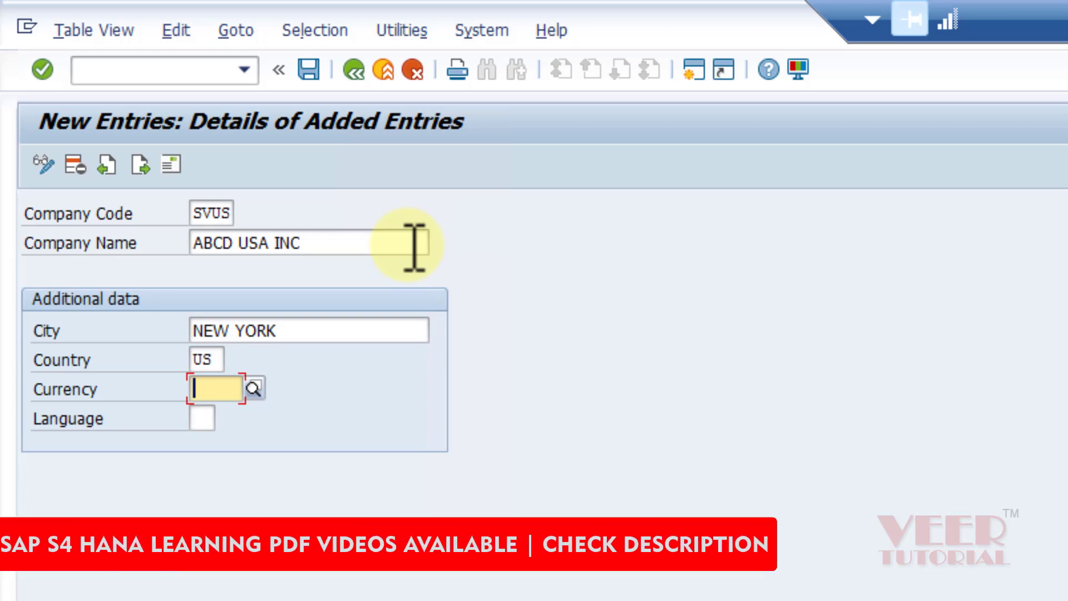
{"action": "type", "text": "USD"}
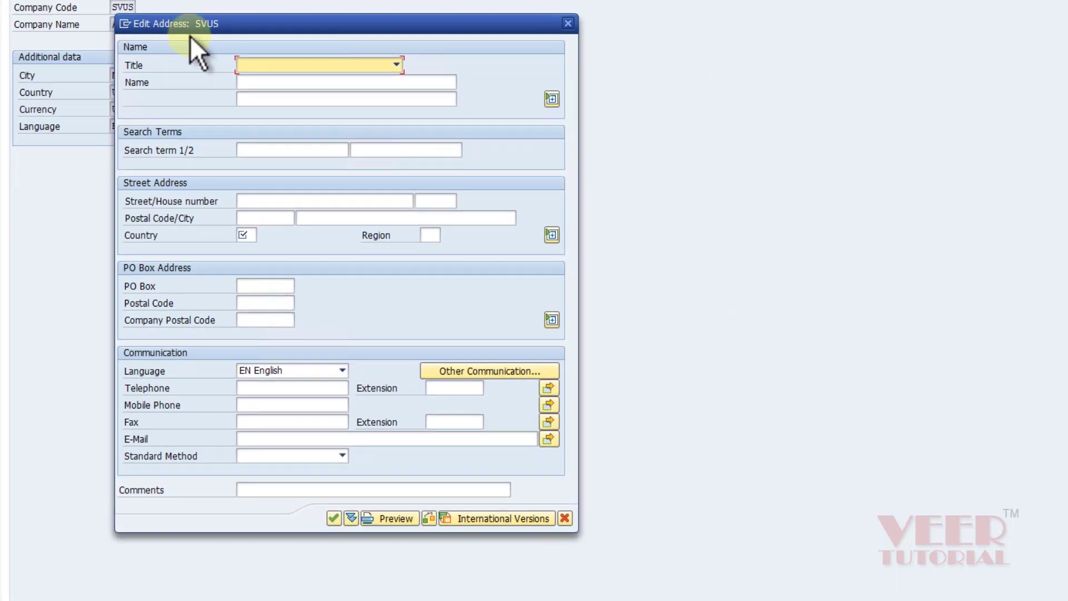
{"action": "mouse_move", "coordinate": [215, 64]}
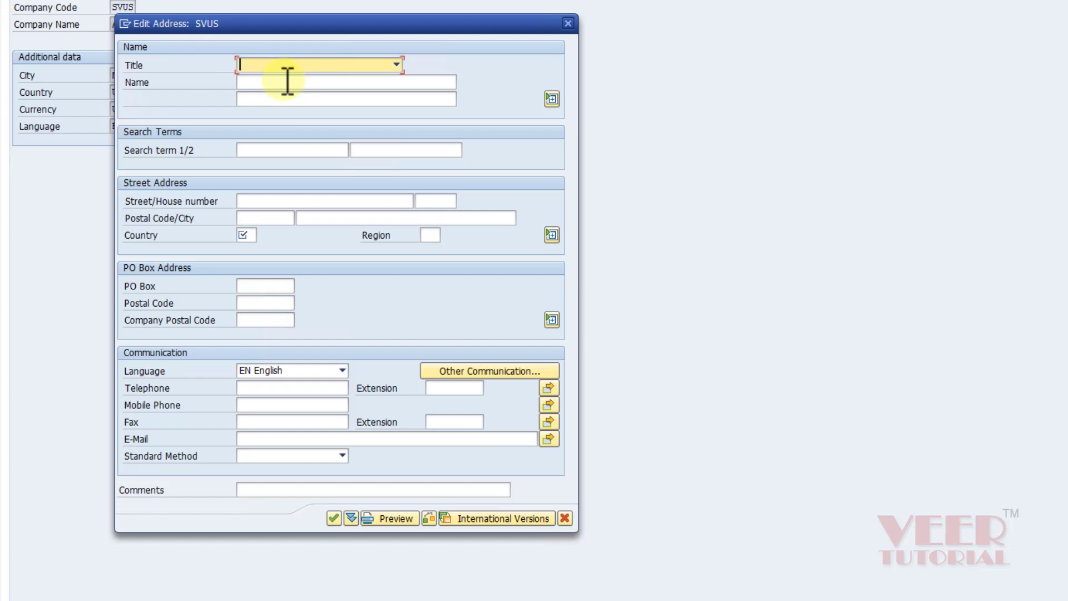
Set the address title to Company and the name to ABC USA INC
{"action": "left_click", "coordinate": [396, 64]}
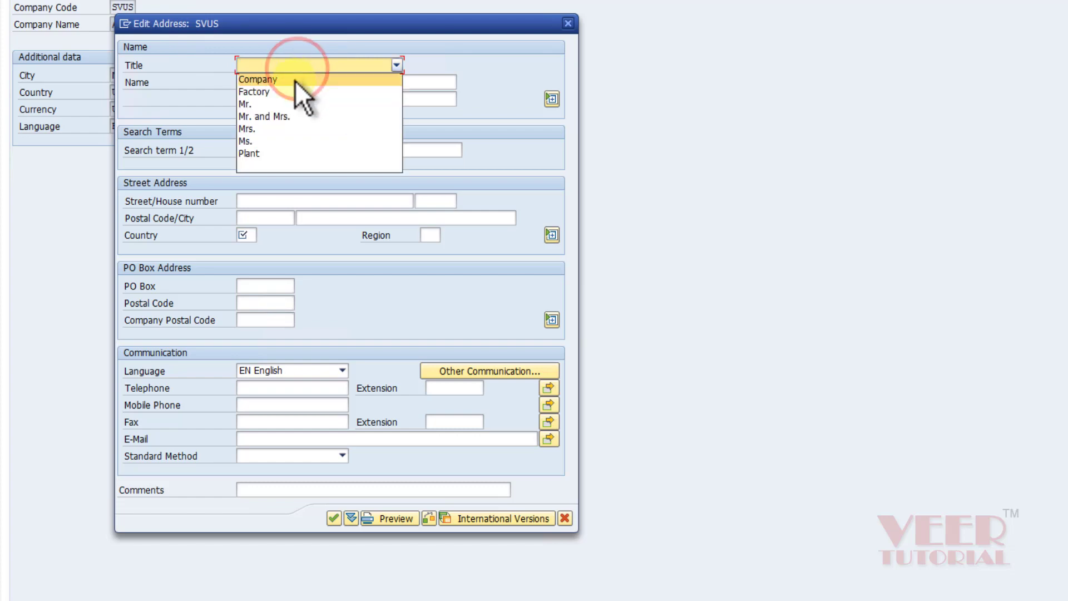
{"action": "left_click", "coordinate": [258, 79]}
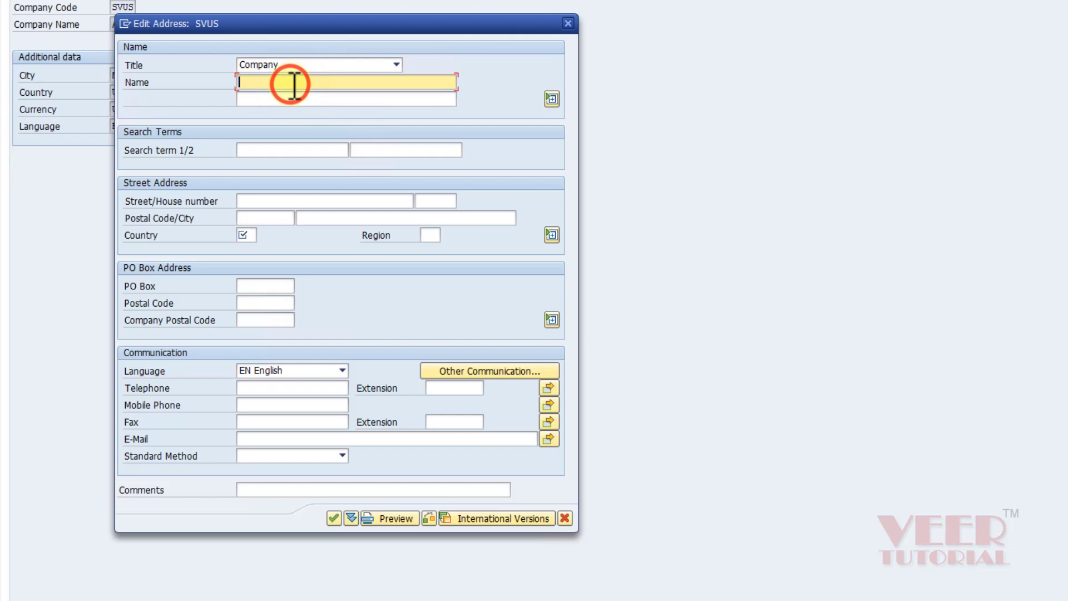
{"action": "type", "text": "ABC"}
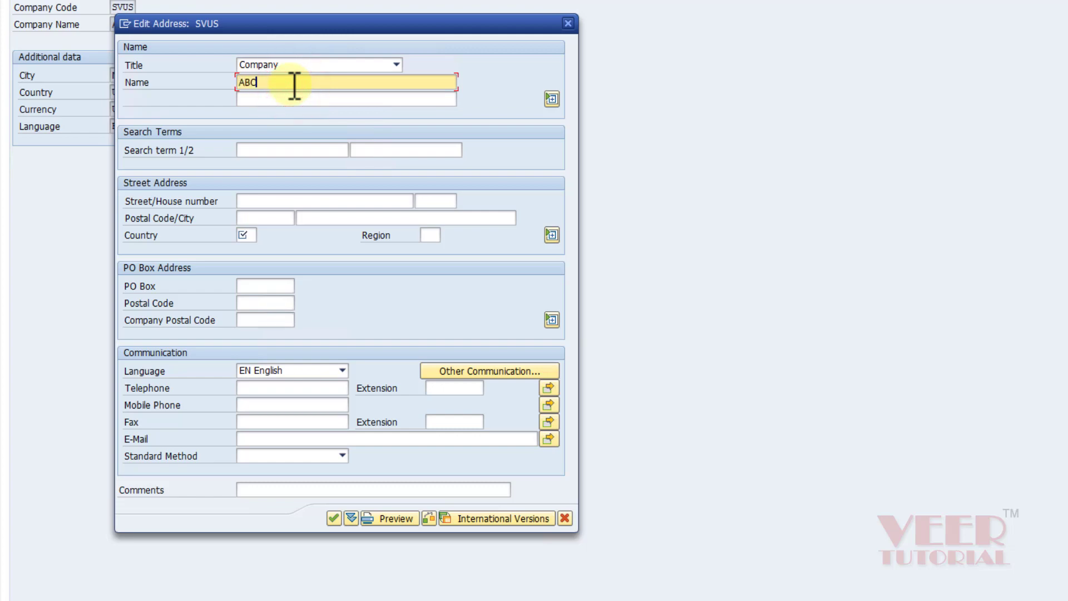
{"action": "type", "text": "USA"}
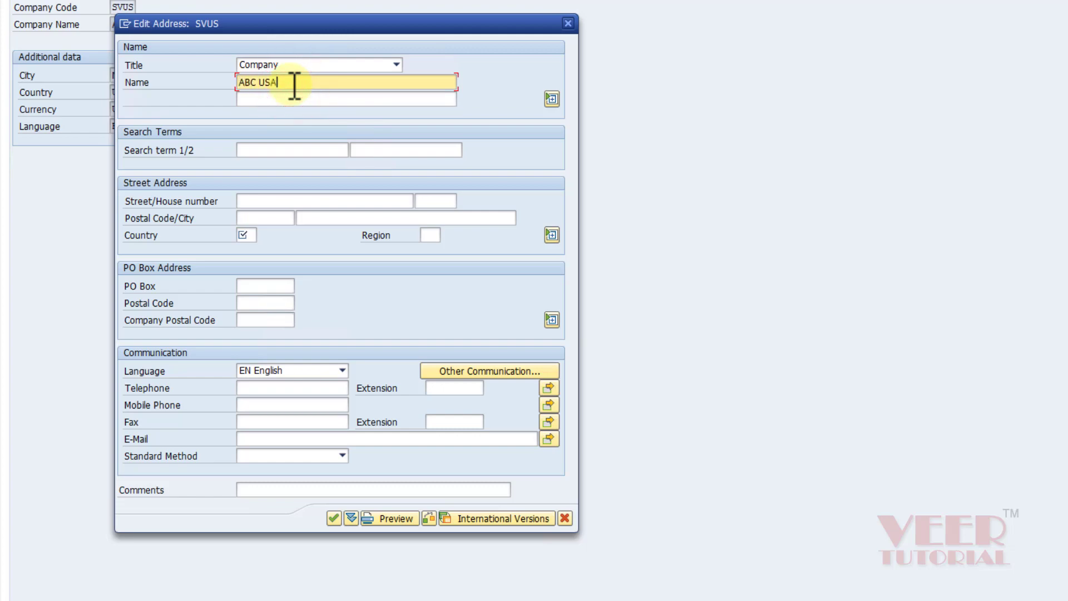
{"action": "type", "text": "INC"}
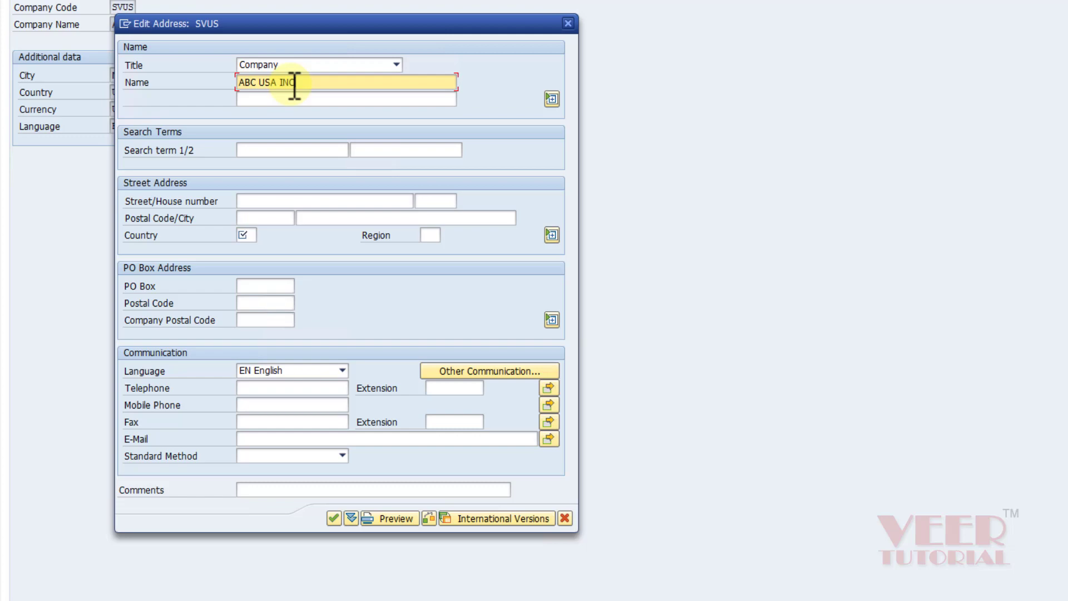
Enter search term ABC, street 123, postal code 12345, NEW YORK, country US
{"action": "left_click", "coordinate": [292, 150]}
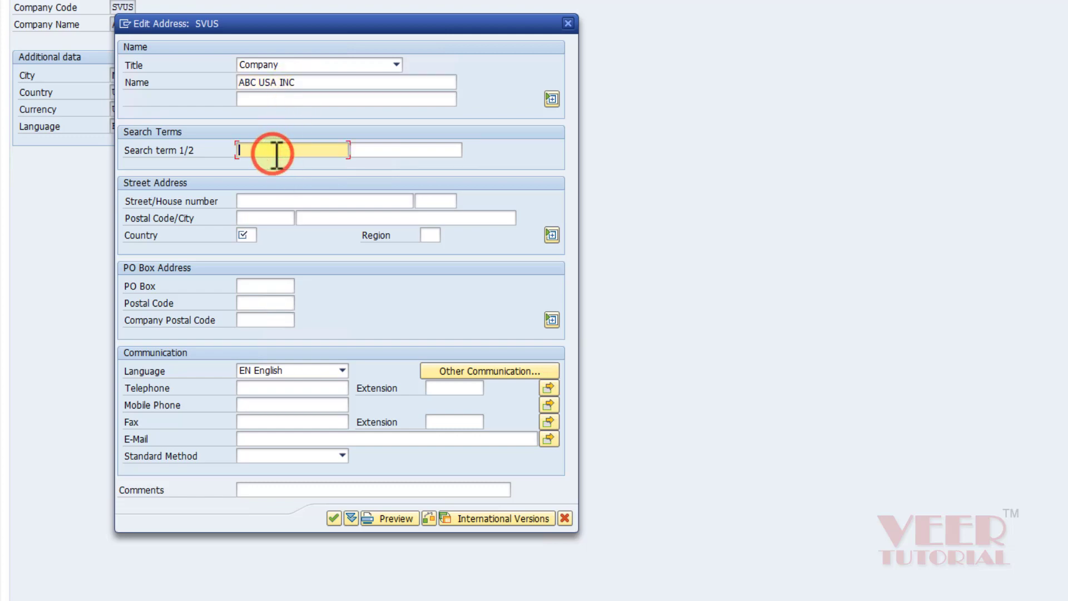
{"action": "type", "text": "ABC"}
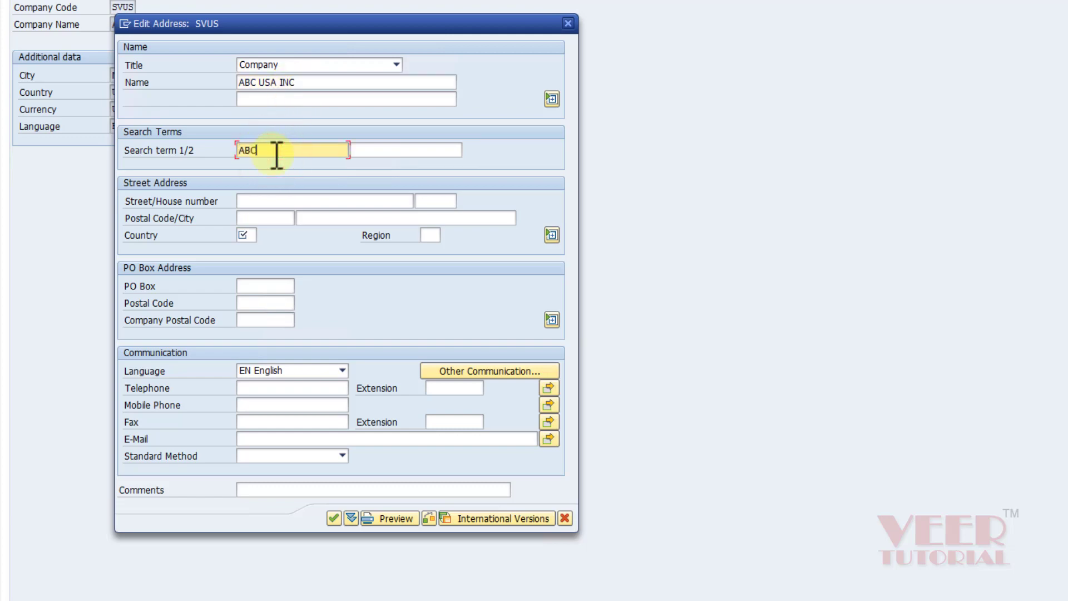
{"action": "left_click", "coordinate": [324, 201]}
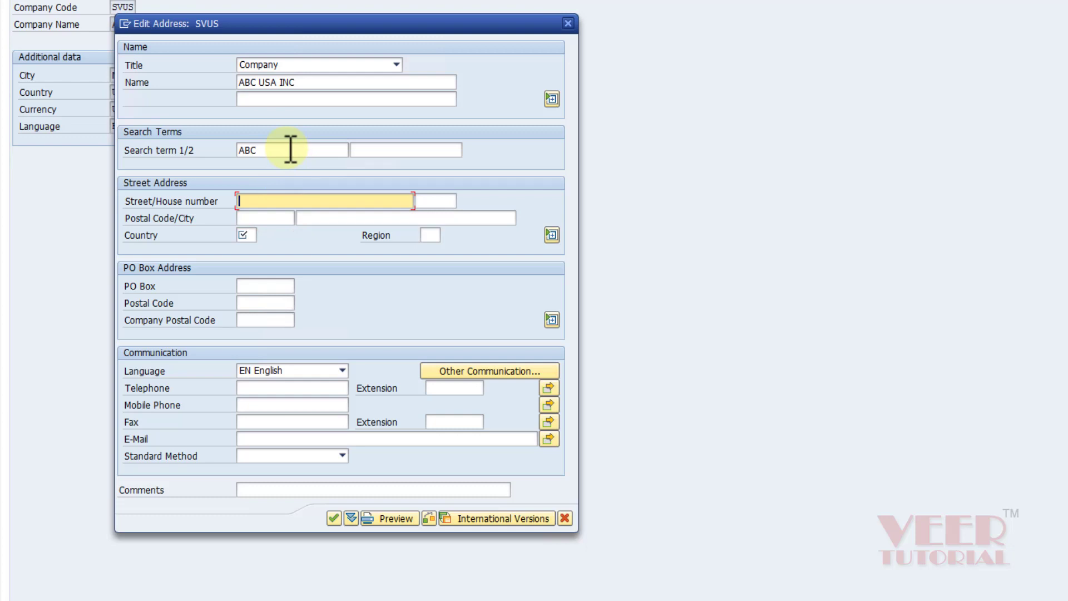
{"action": "mouse_move", "coordinate": [275, 242]}
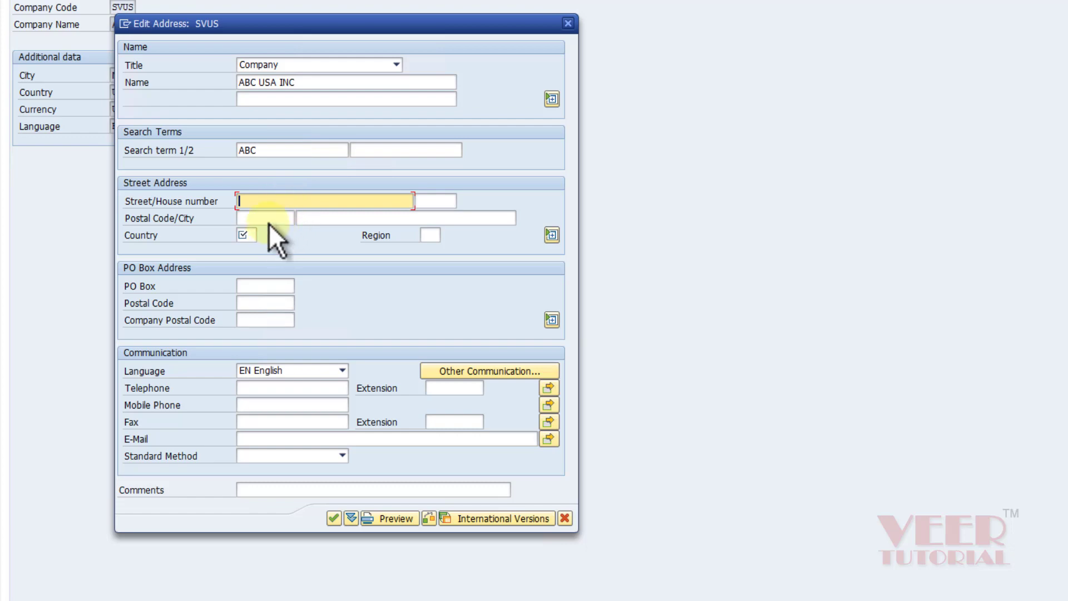
{"action": "type", "text": "123"}
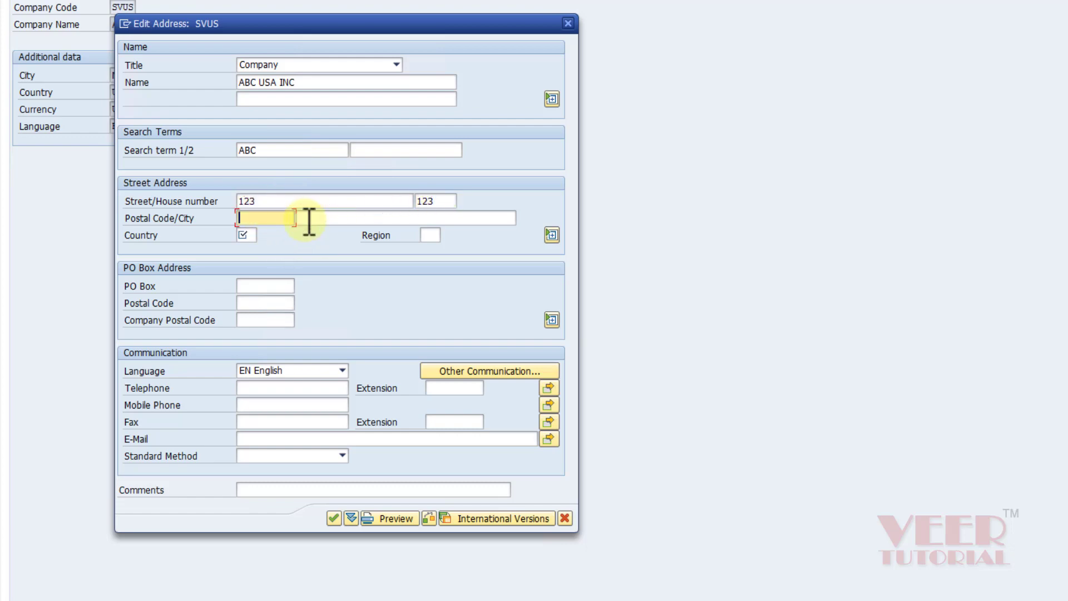
{"action": "type", "text": "12345"}
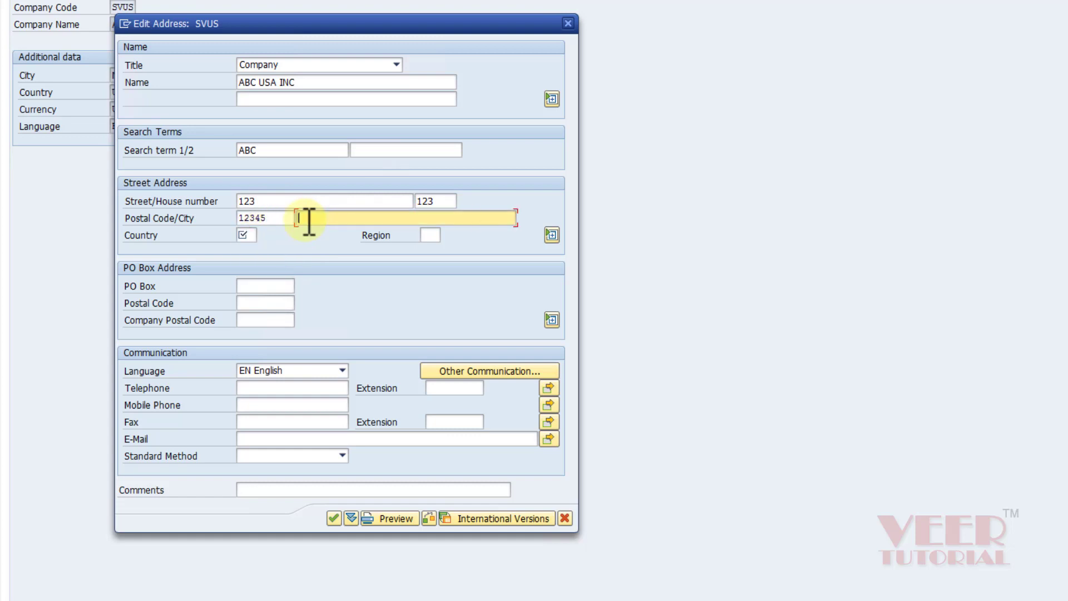
{"action": "type", "text": "NEW YORK"}
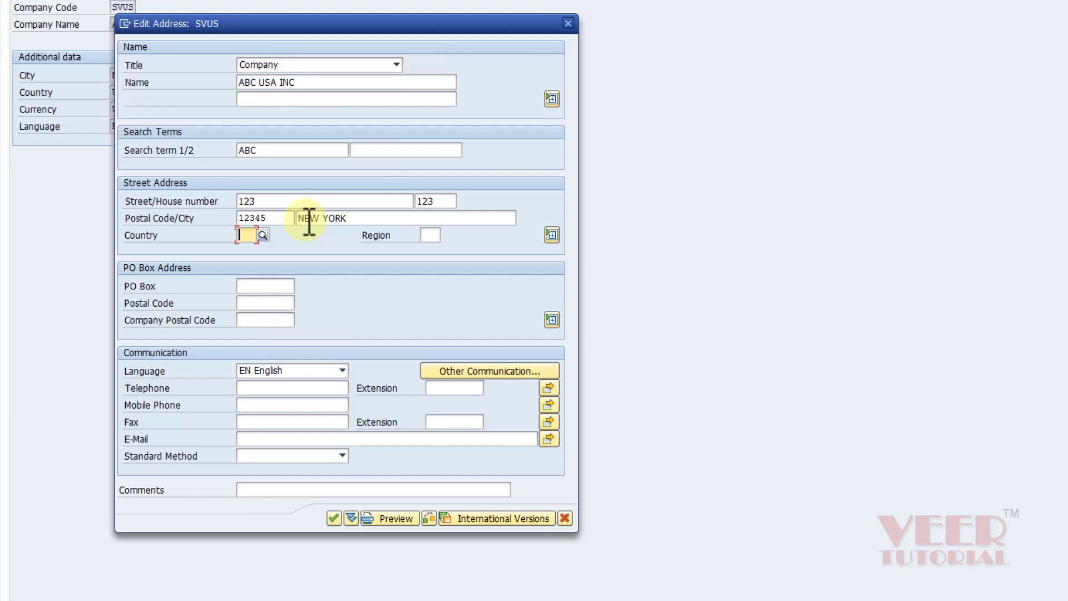
{"action": "type", "text": "US"}
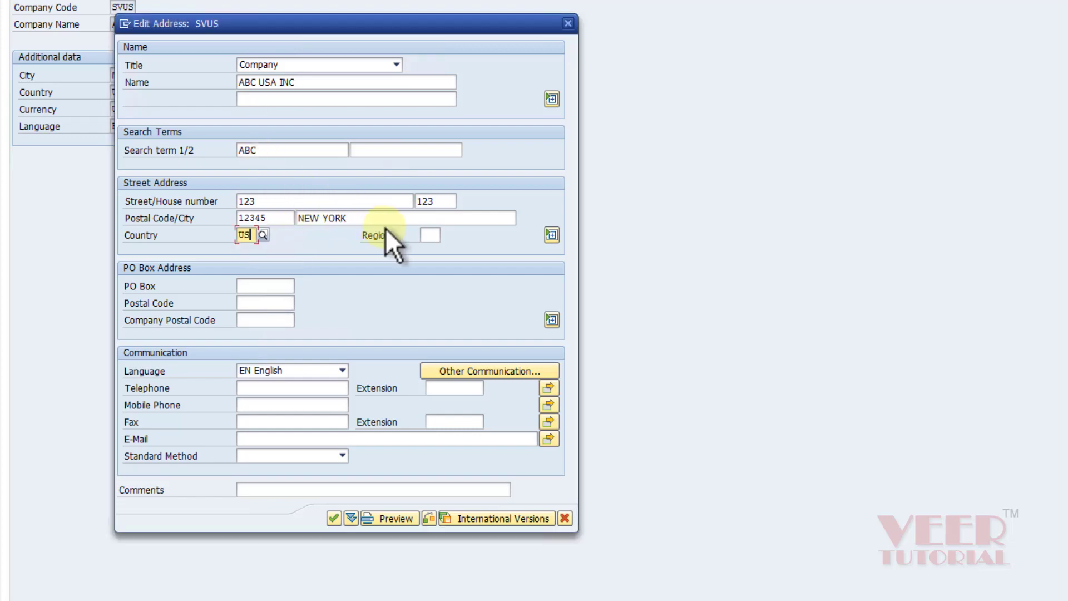
{"action": "left_click", "coordinate": [428, 234]}
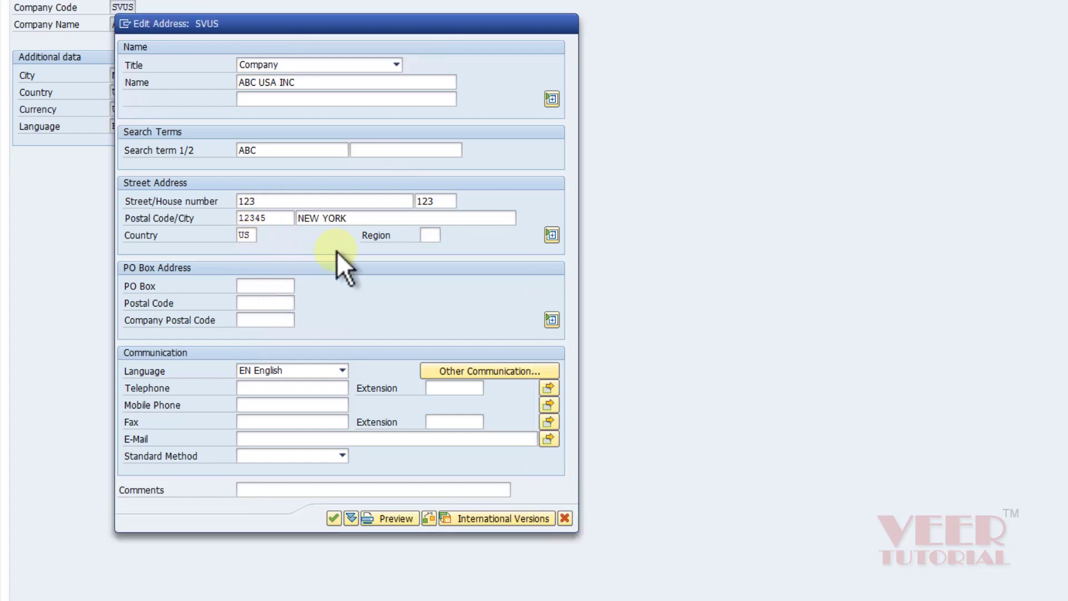
{"action": "left_click", "coordinate": [432, 234]}
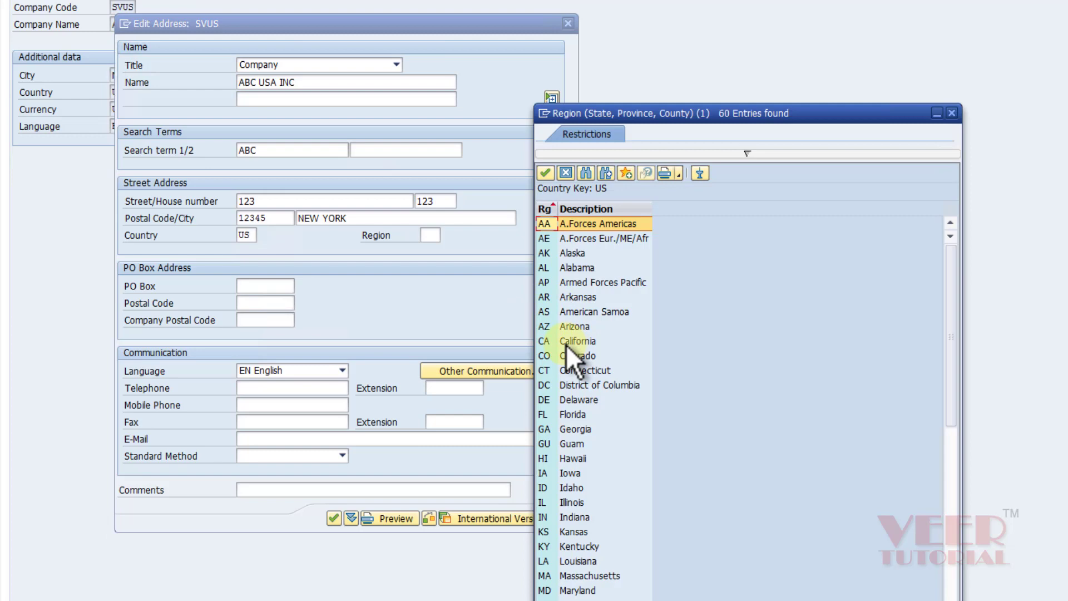
{"action": "mouse_move", "coordinate": [552, 328]}
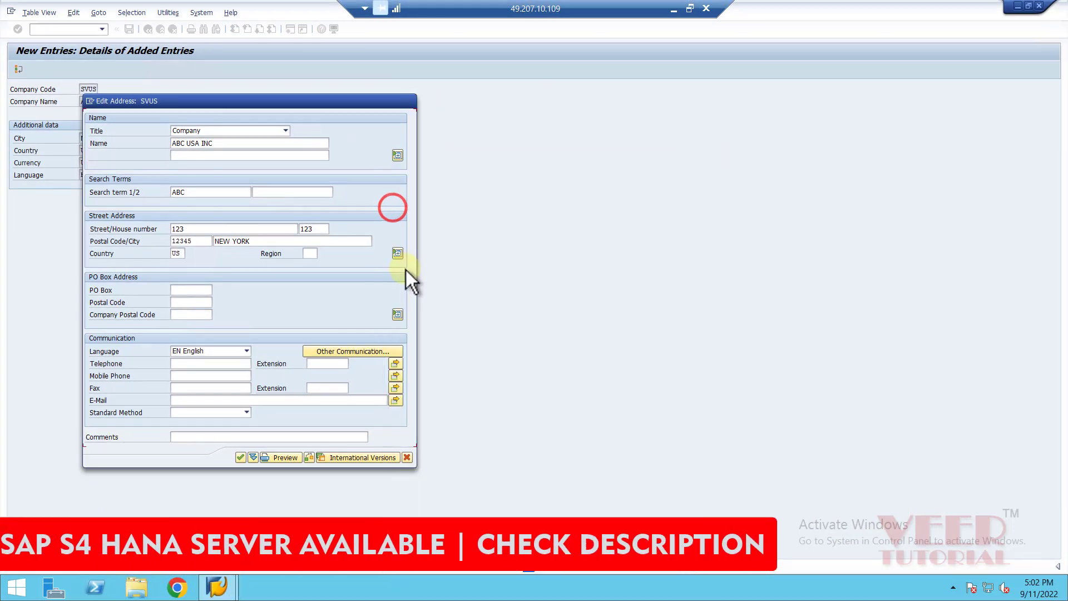
{"action": "type", "text": "NY"}
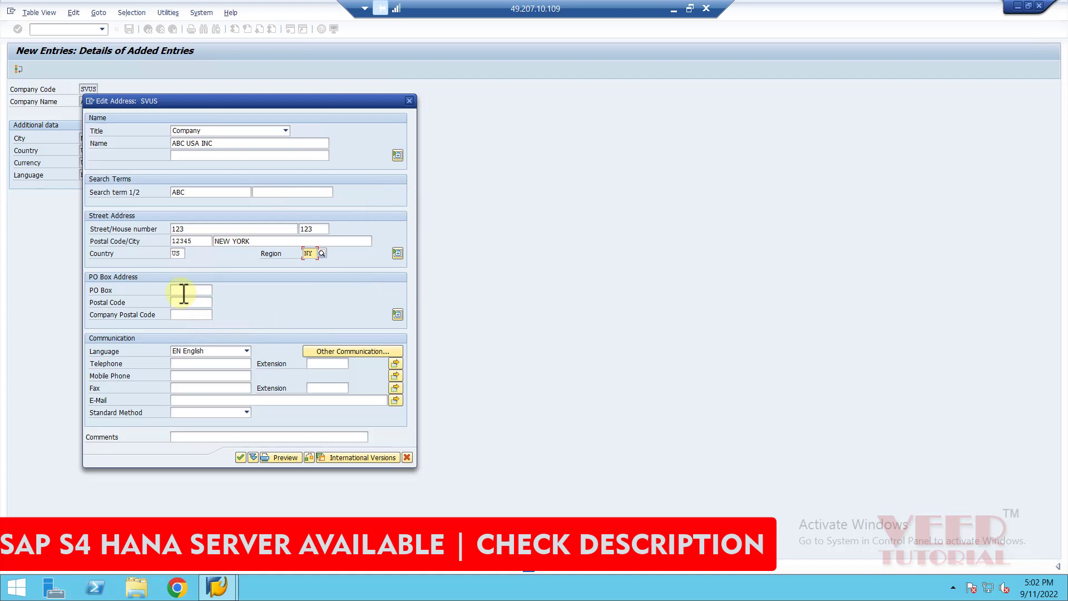
{"action": "type", "text": "133"}
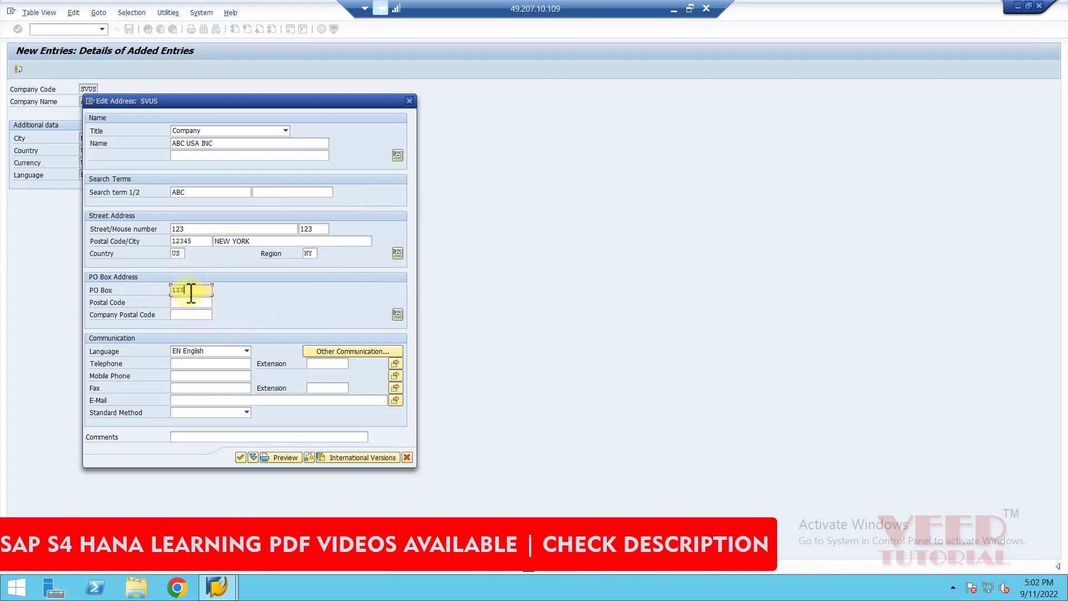
{"action": "type", "text": "13345"}
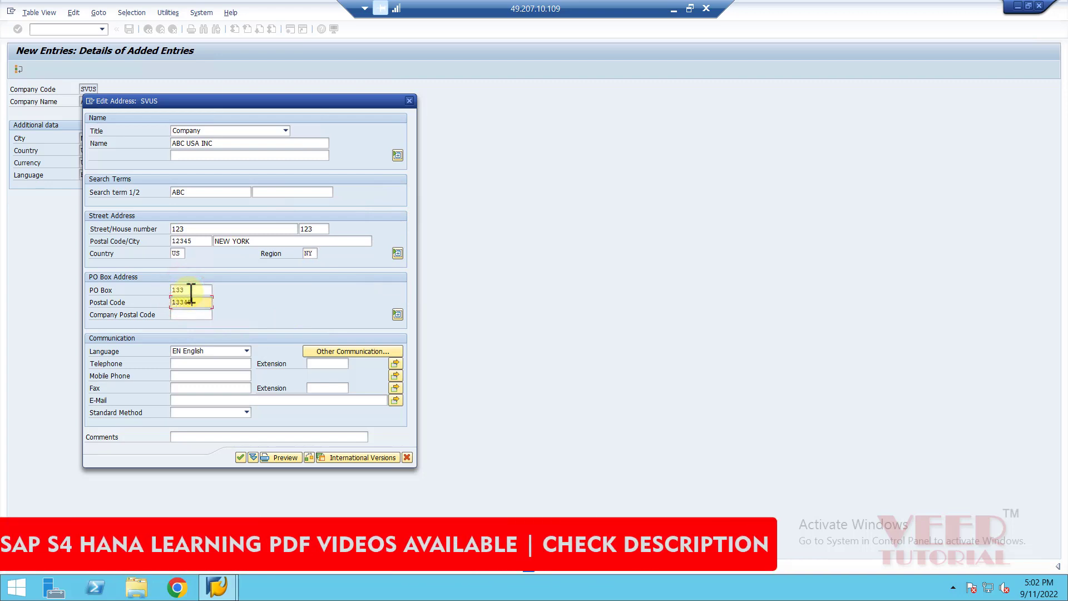
{"action": "left_click", "coordinate": [192, 314]}
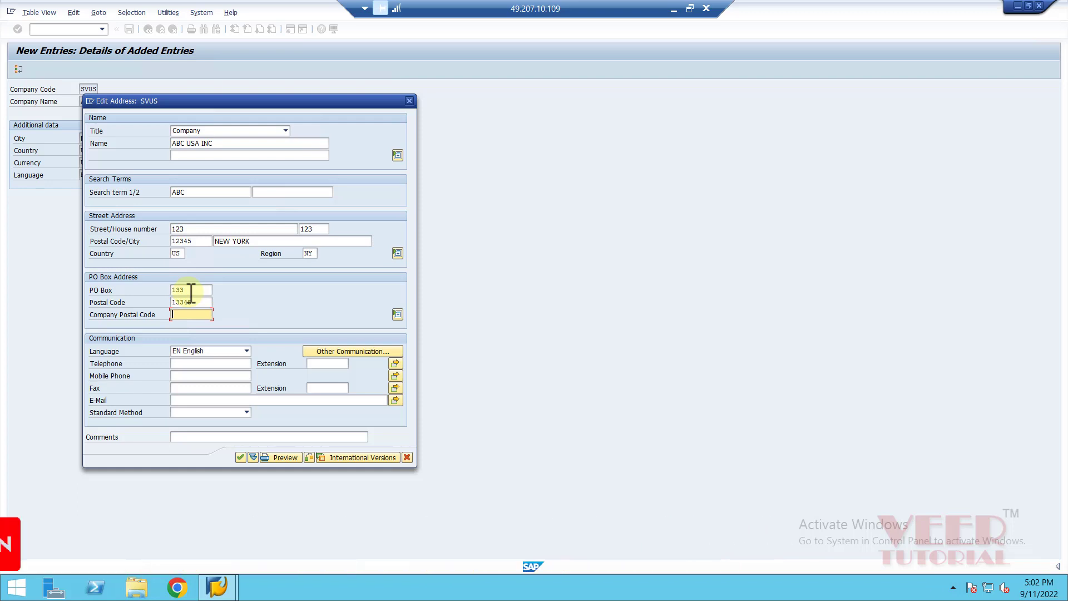
{"action": "mouse_move", "coordinate": [210, 375]}
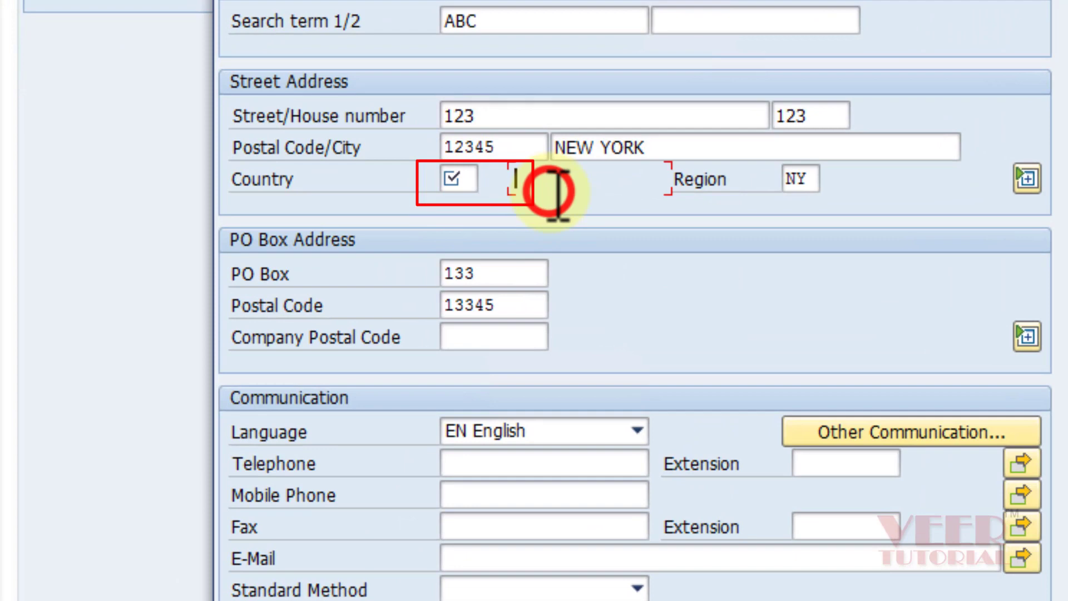
{"action": "mouse_move", "coordinate": [464, 182]}
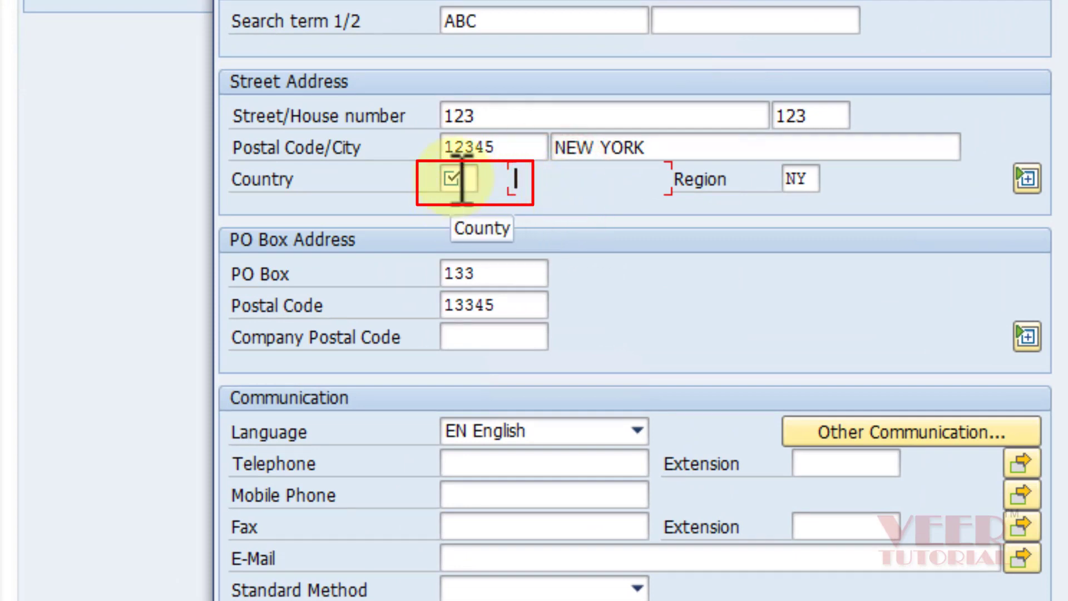
{"action": "left_click", "coordinate": [456, 178]}
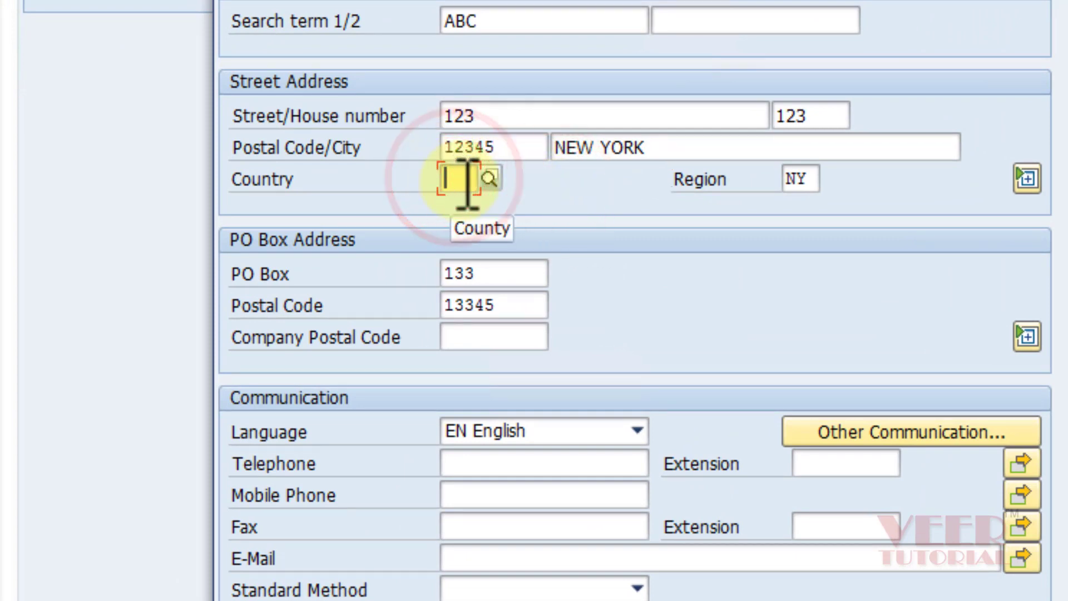
{"action": "type", "text": "US"}
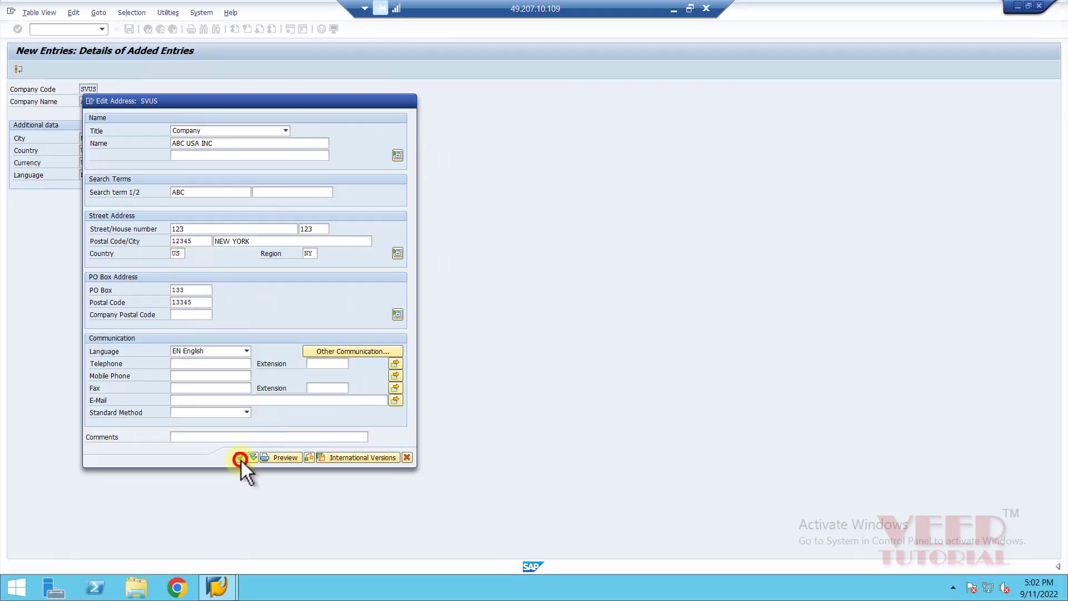
{"action": "left_click", "coordinate": [240, 457]}
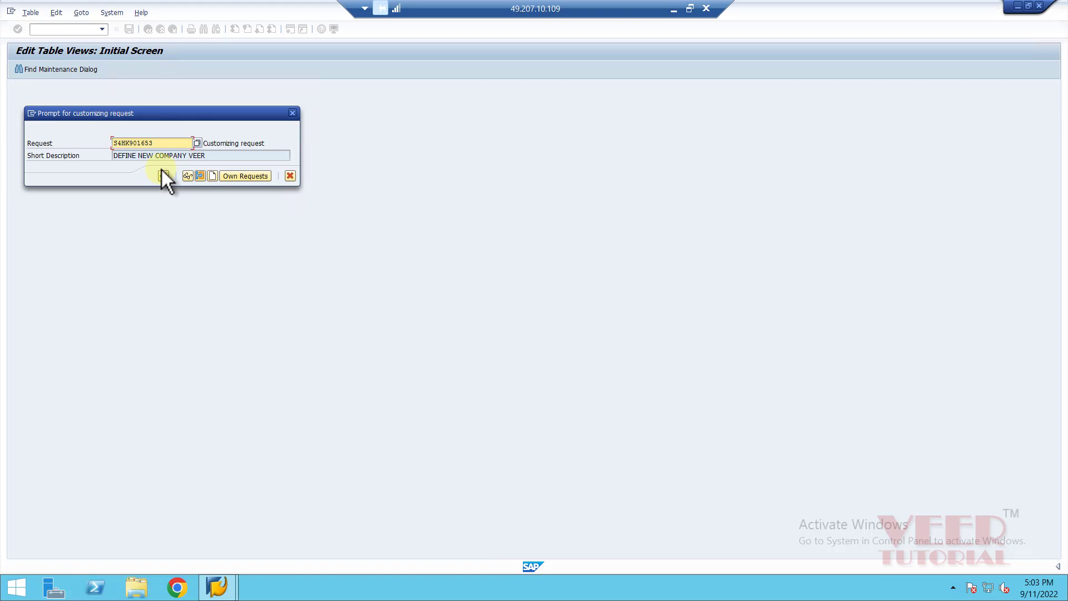
{"action": "mouse_move", "coordinate": [213, 175]}
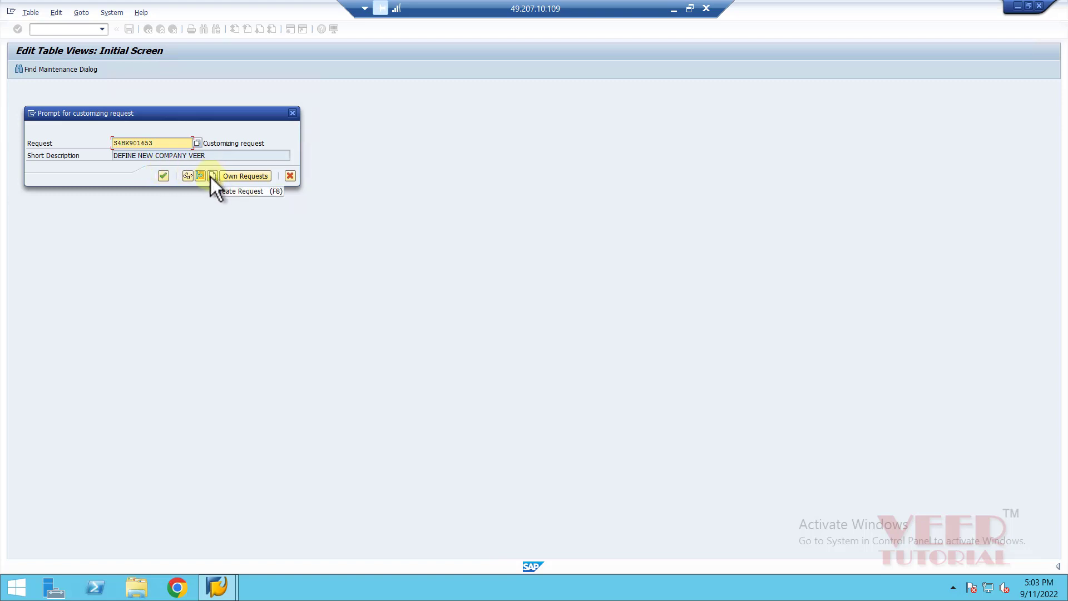
{"action": "mouse_move", "coordinate": [242, 181]}
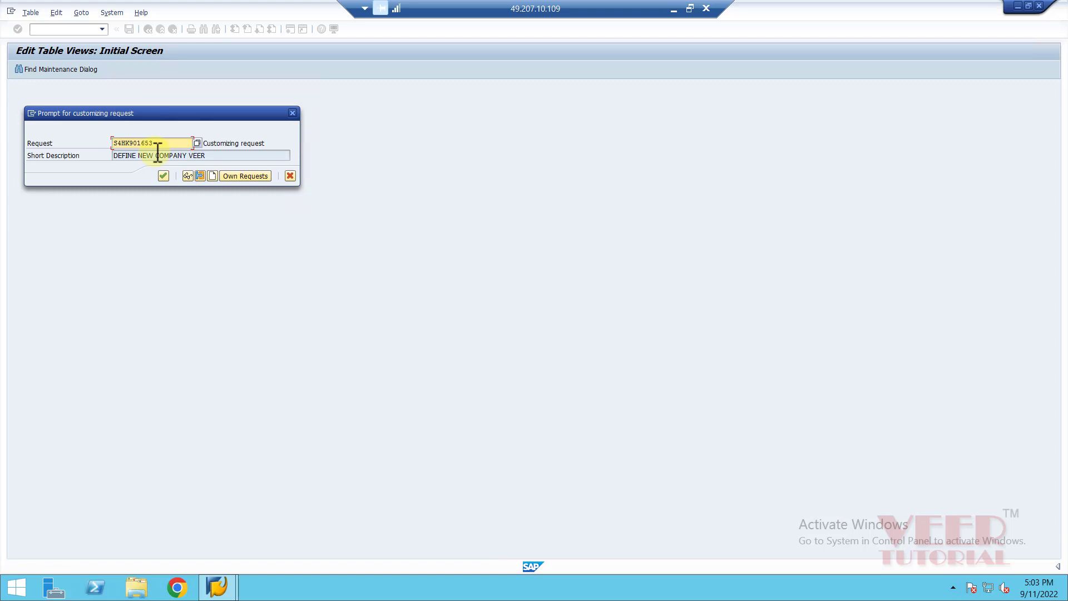
Keep customizing request S4HK901653 (DEFINE NEW COMPANY VEER) and continue saving
{"action": "left_click", "coordinate": [163, 176]}
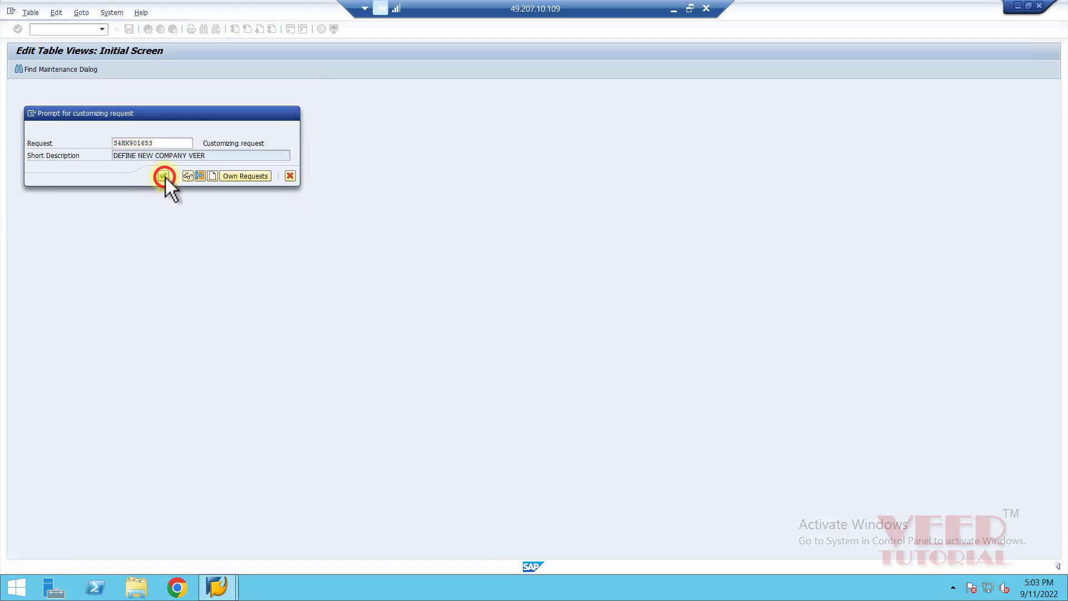
{"action": "left_click", "coordinate": [163, 176]}
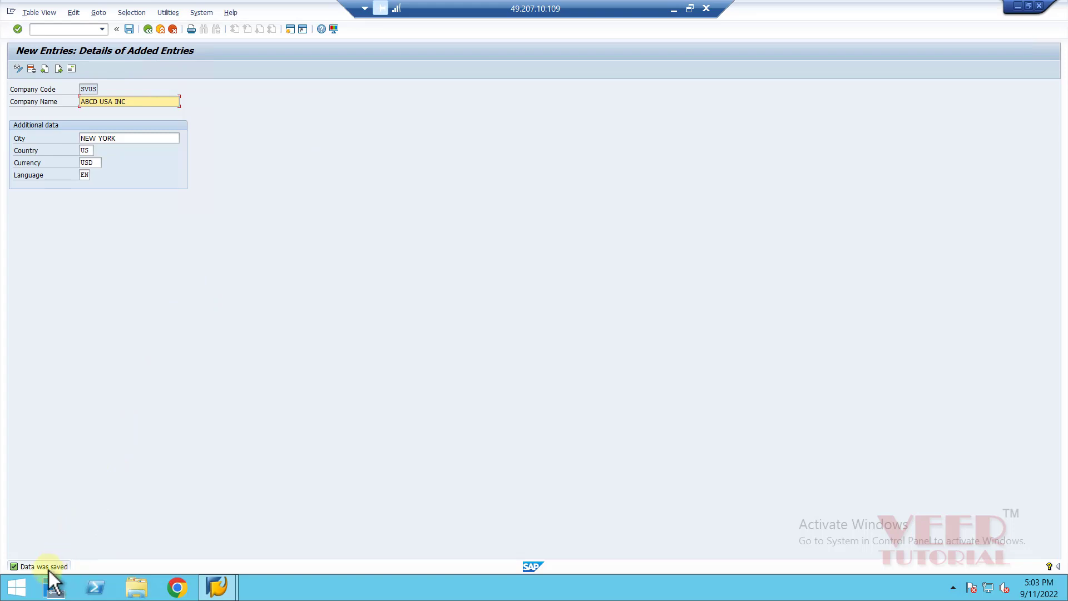
{"action": "mouse_move", "coordinate": [324, 494]}
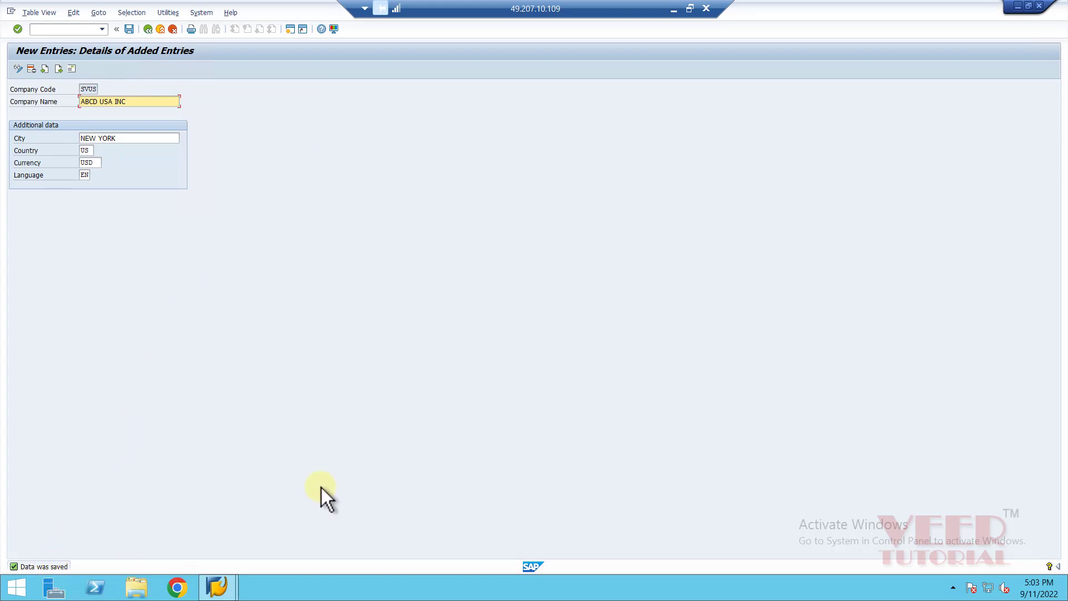
{"action": "mouse_move", "coordinate": [272, 286]}
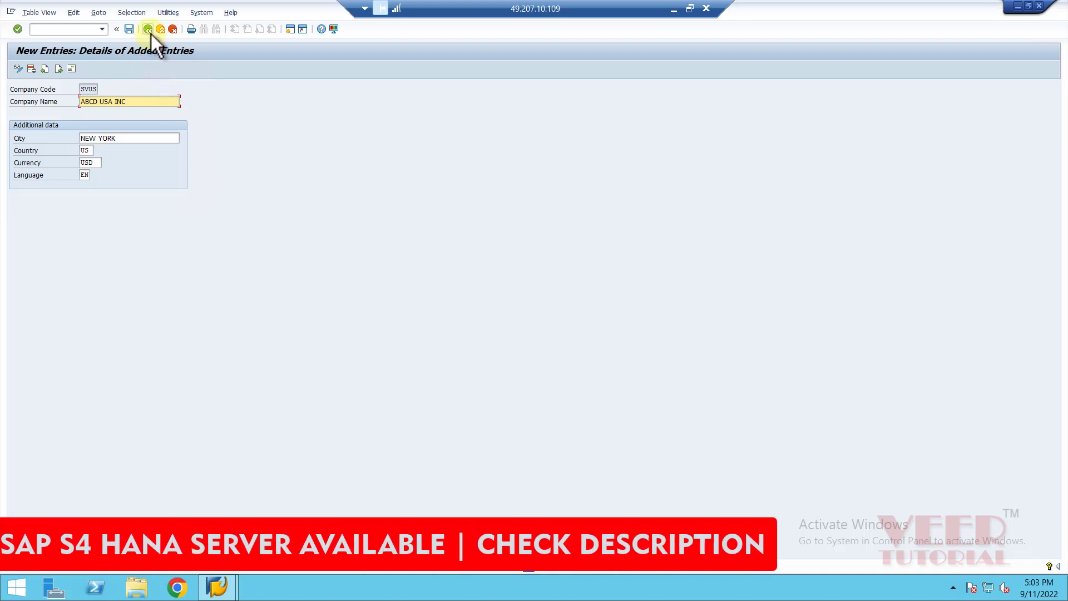
Return to the overview showing SVUS and start another new entry
{"action": "left_click", "coordinate": [148, 28]}
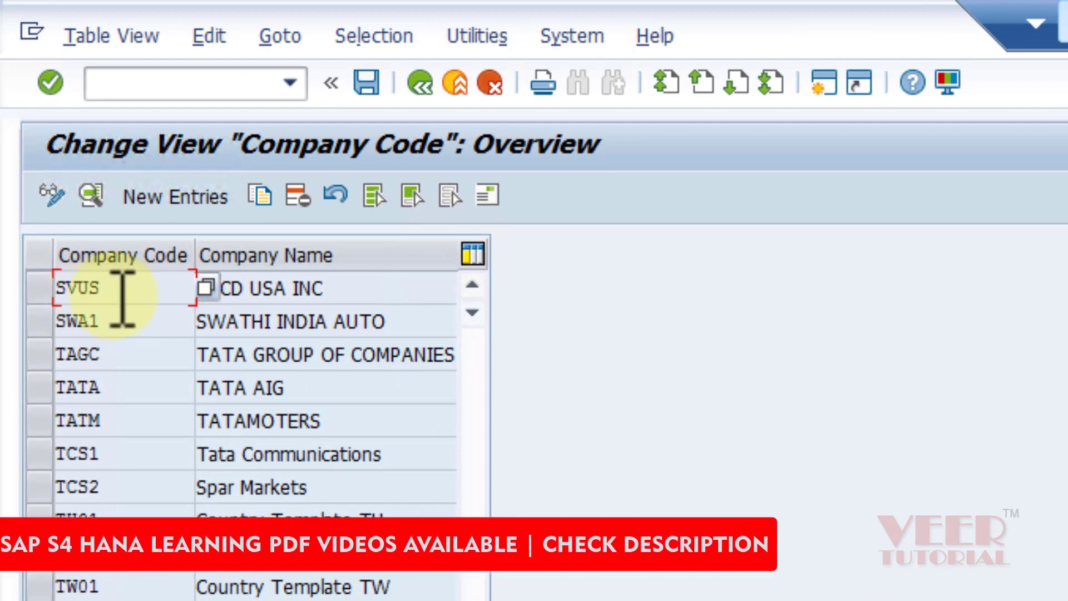
{"action": "mouse_move", "coordinate": [175, 197]}
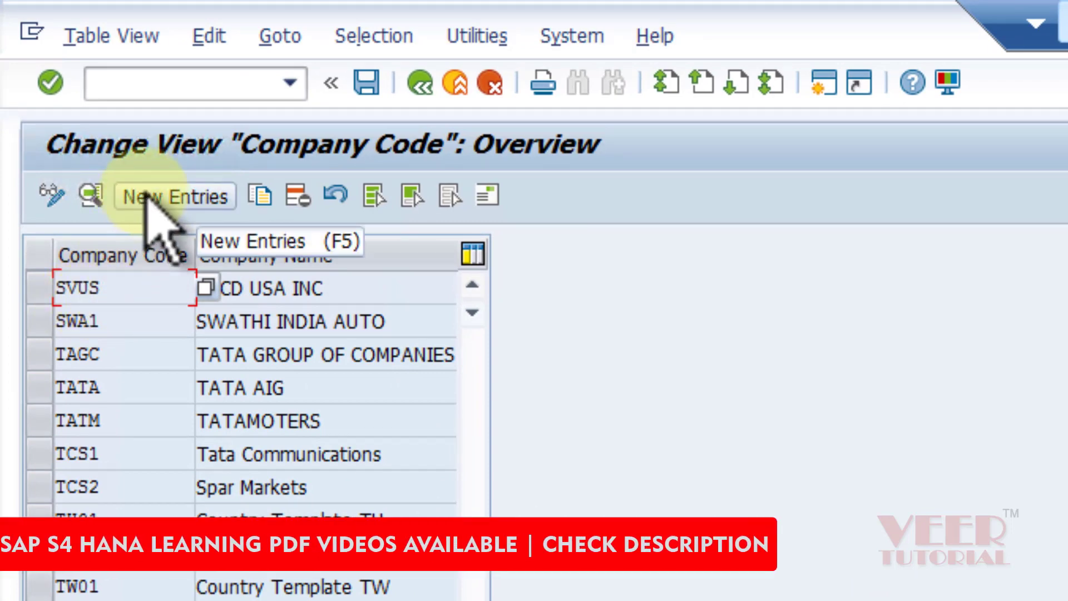
{"action": "left_click", "coordinate": [174, 197]}
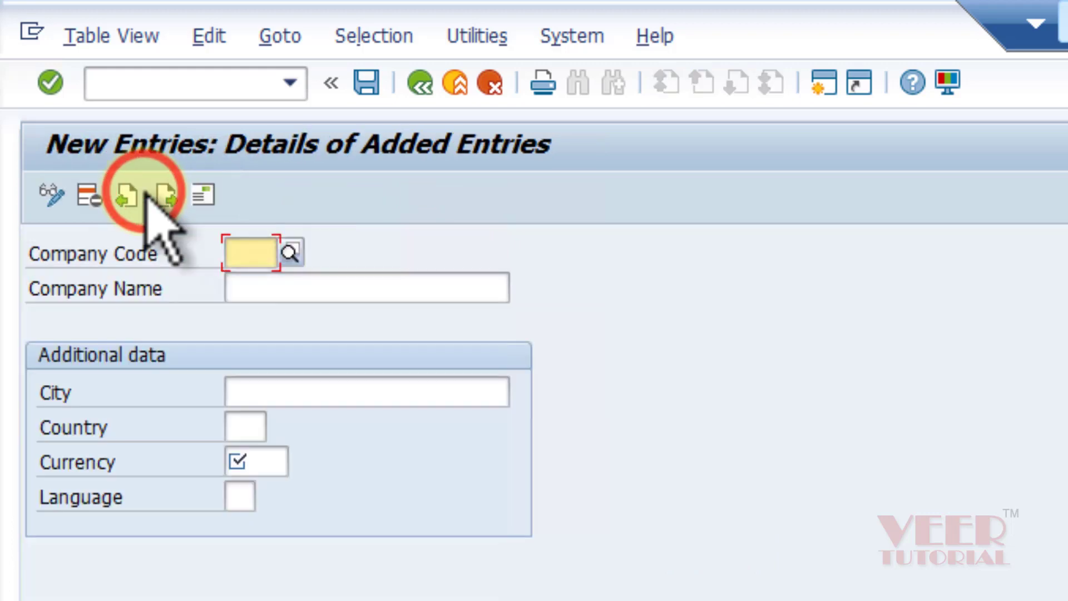
{"action": "mouse_move", "coordinate": [845, 579]}
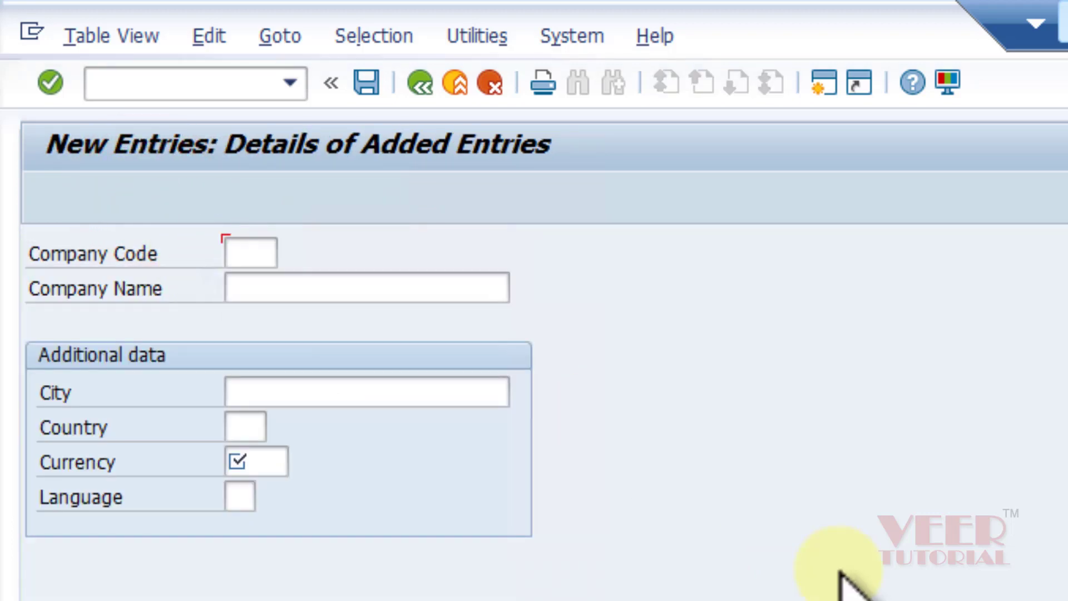
Enter SVIN, ABC INDIA LTD, DELHI, country IN, currency INR, language EN
{"action": "type", "text": "SVIN"}
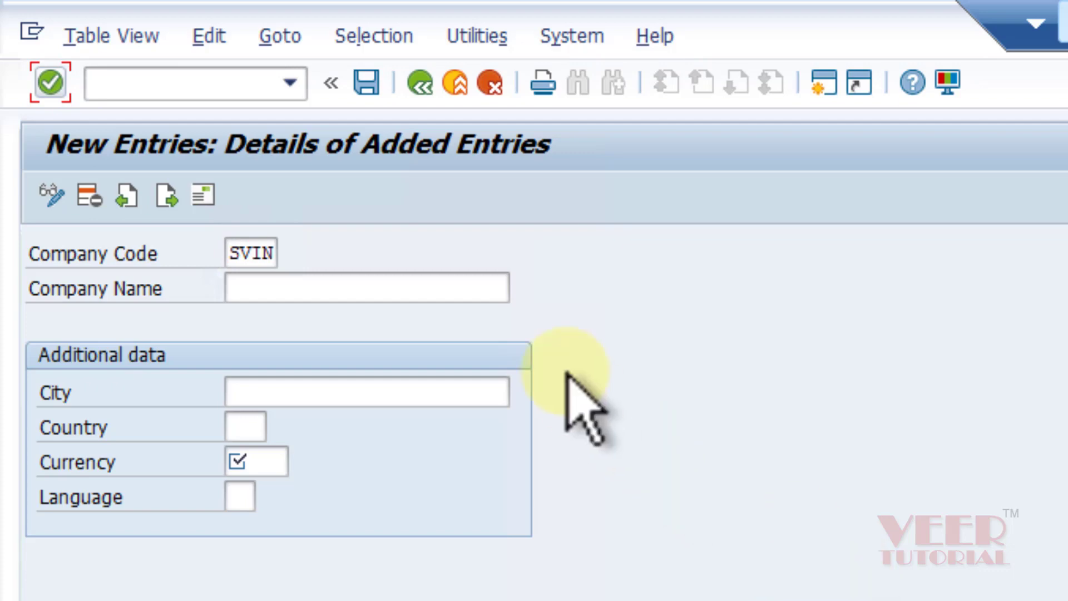
{"action": "type", "text": "ABC INDIA LTD"}
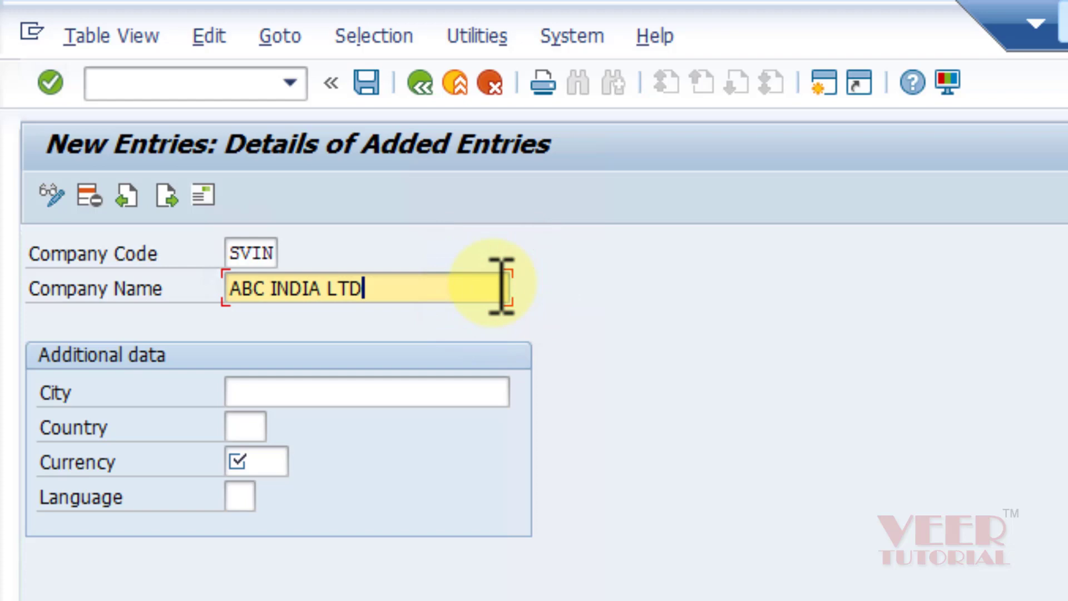
{"action": "left_click", "coordinate": [366, 392]}
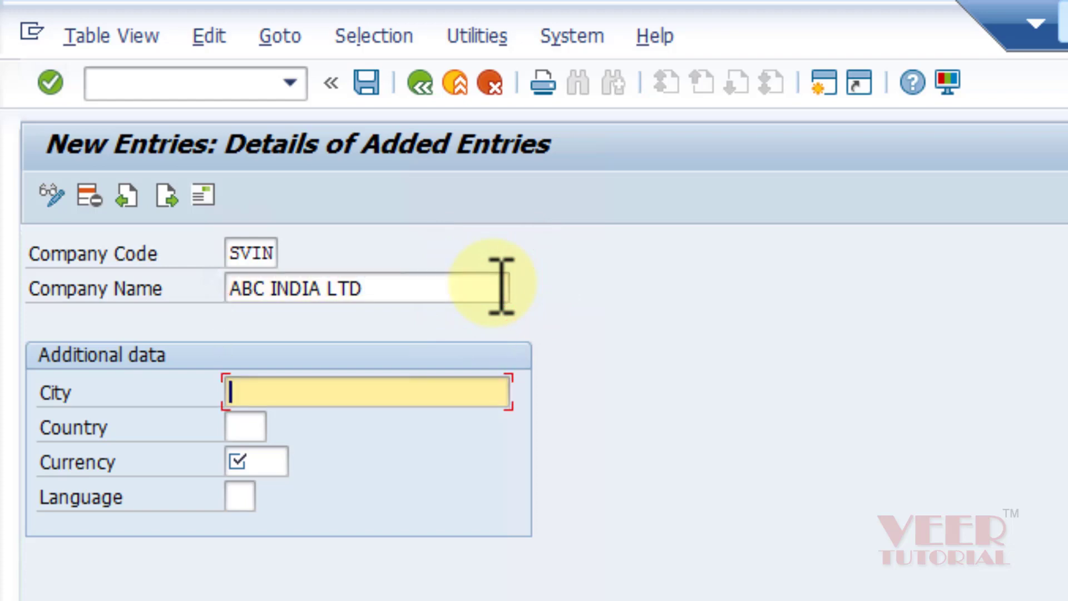
{"action": "type", "text": "DELHI"}
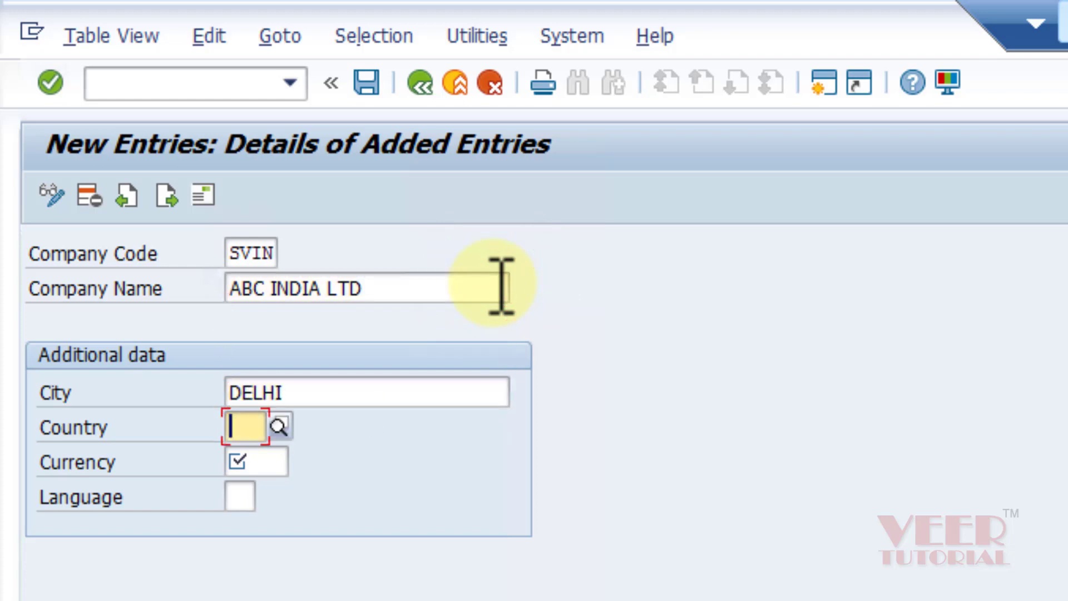
{"action": "type", "text": "IN"}
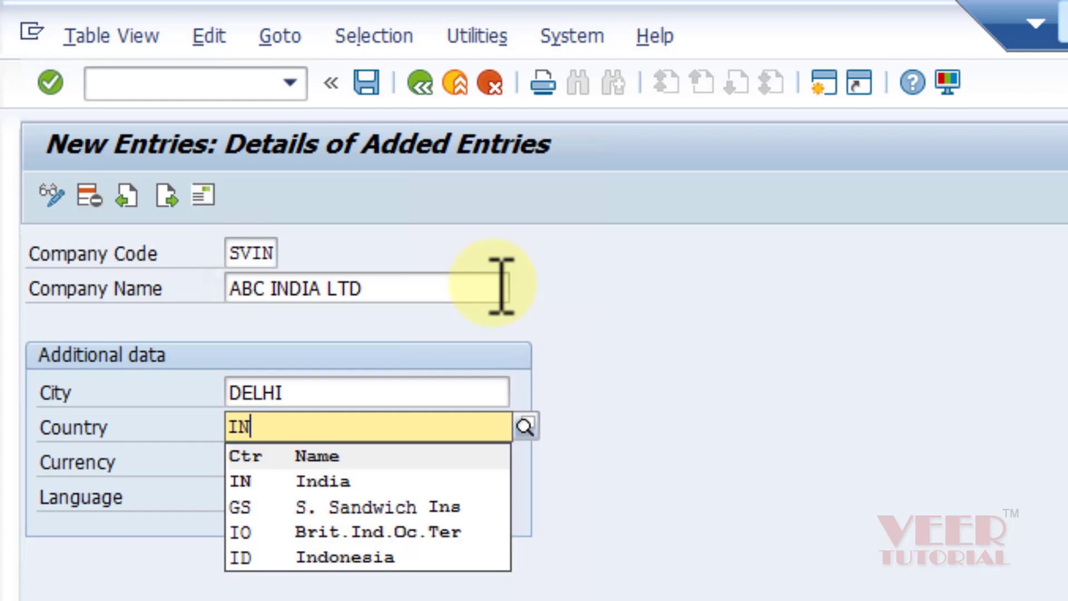
{"action": "left_click", "coordinate": [242, 481]}
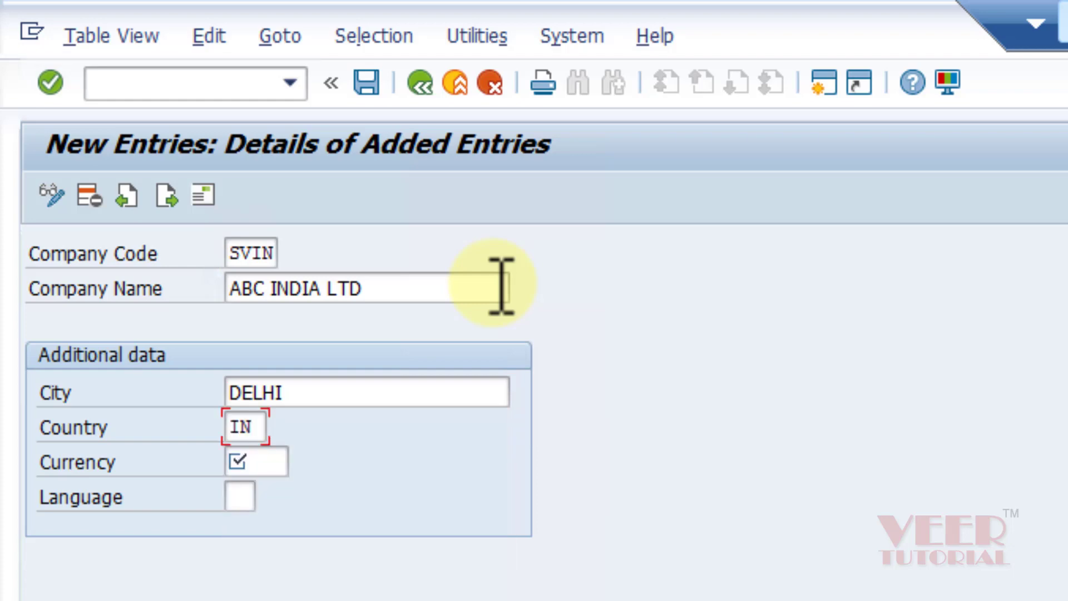
{"action": "mouse_move", "coordinate": [286, 453]}
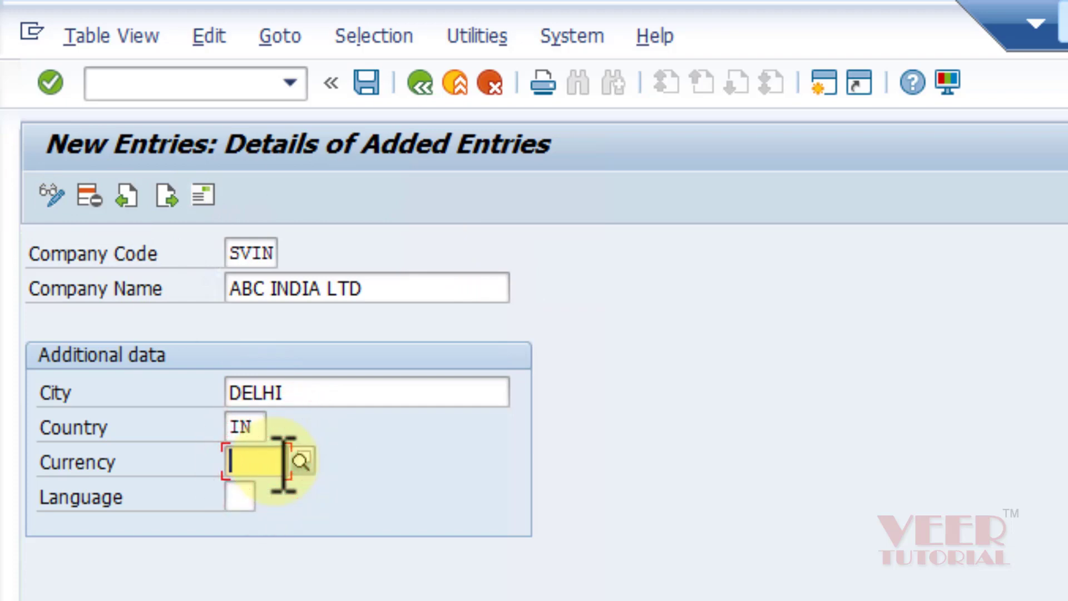
{"action": "type", "text": "INR"}
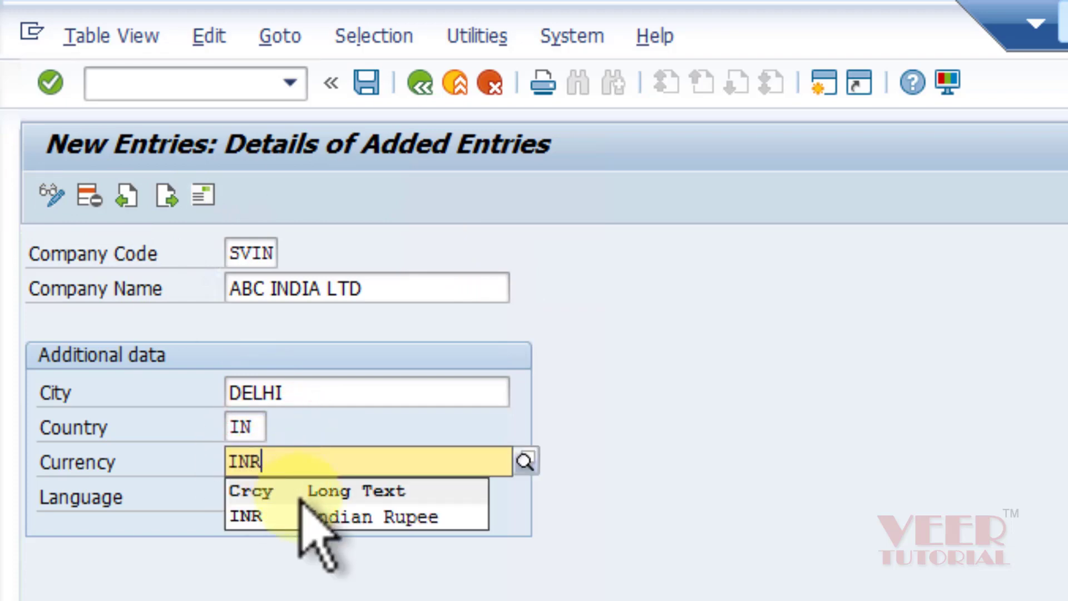
{"action": "left_click", "coordinate": [246, 517]}
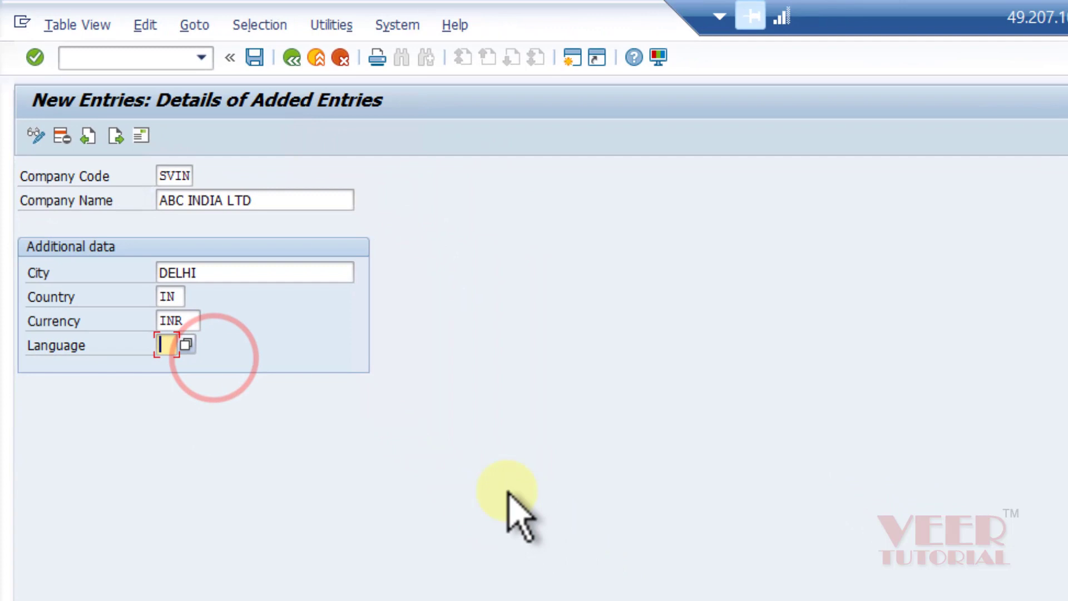
{"action": "type", "text": "EN"}
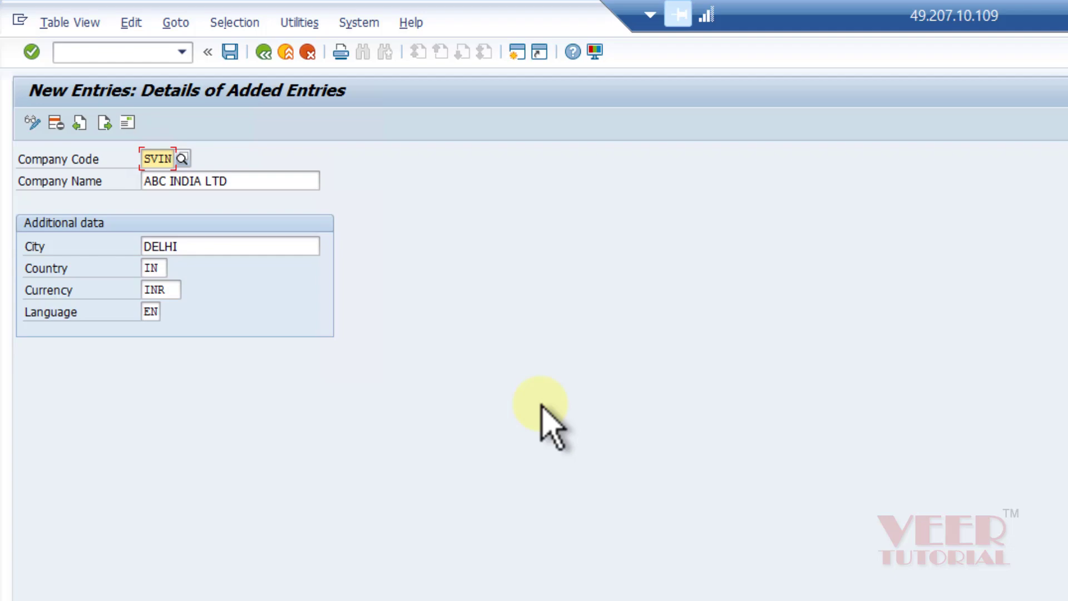
{"action": "mouse_move", "coordinate": [624, 446]}
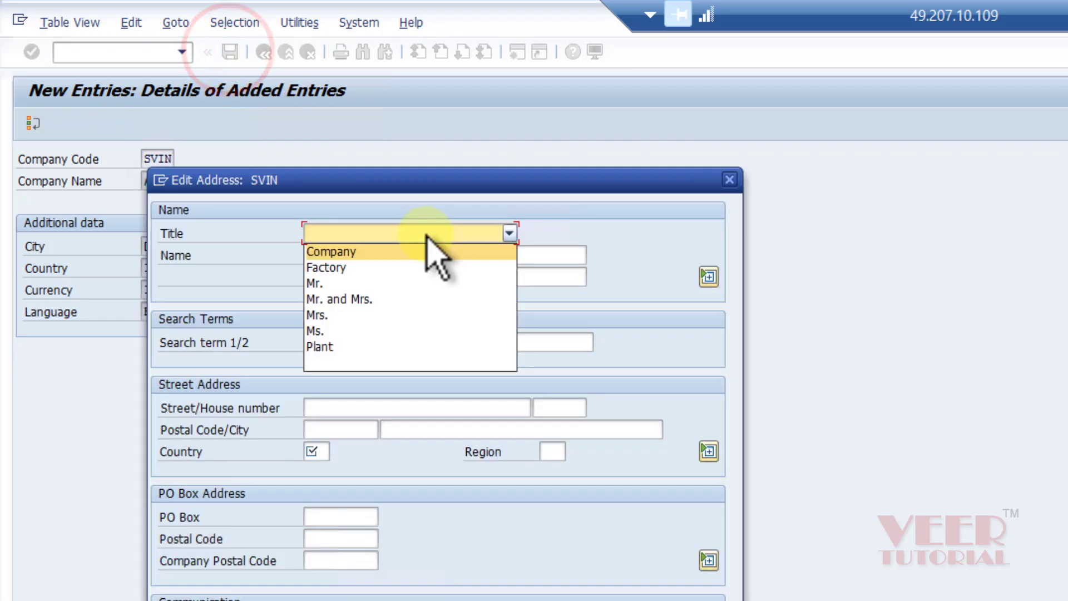
Set SVIN's address title to Company and region to 30 Delhi
{"action": "left_click", "coordinate": [331, 251]}
{"action": "type", "text": "ABC INDIA LTD"}
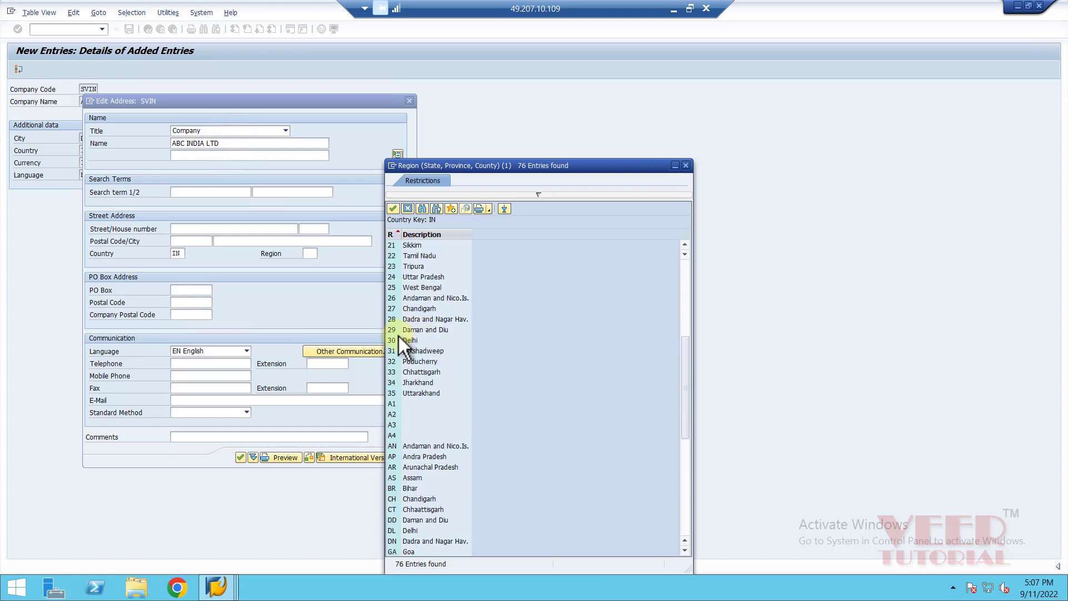
{"action": "left_click", "coordinate": [410, 340]}
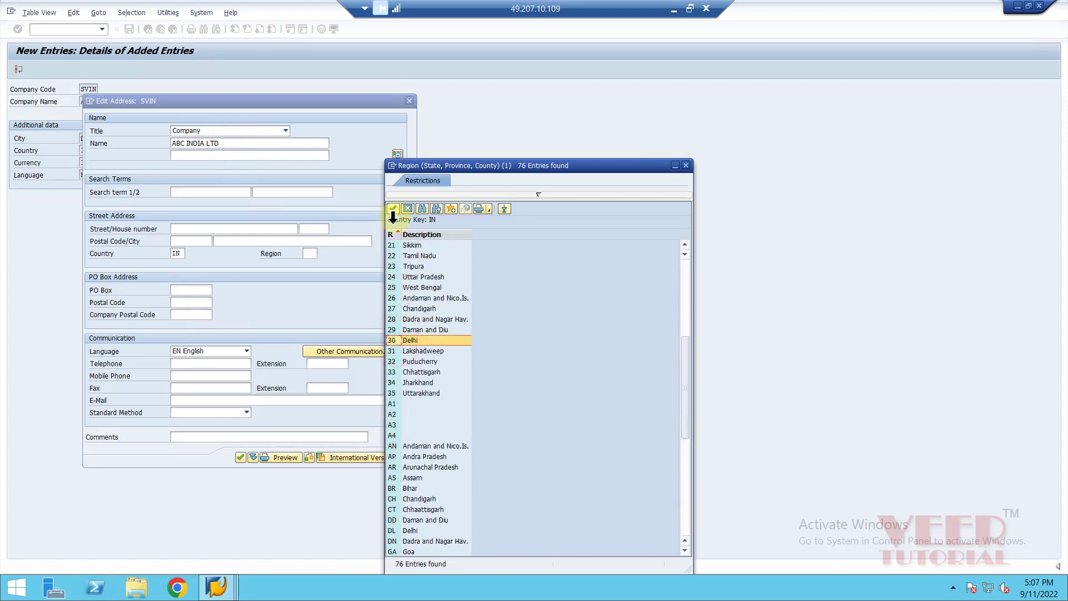
{"action": "double_click", "coordinate": [409, 340]}
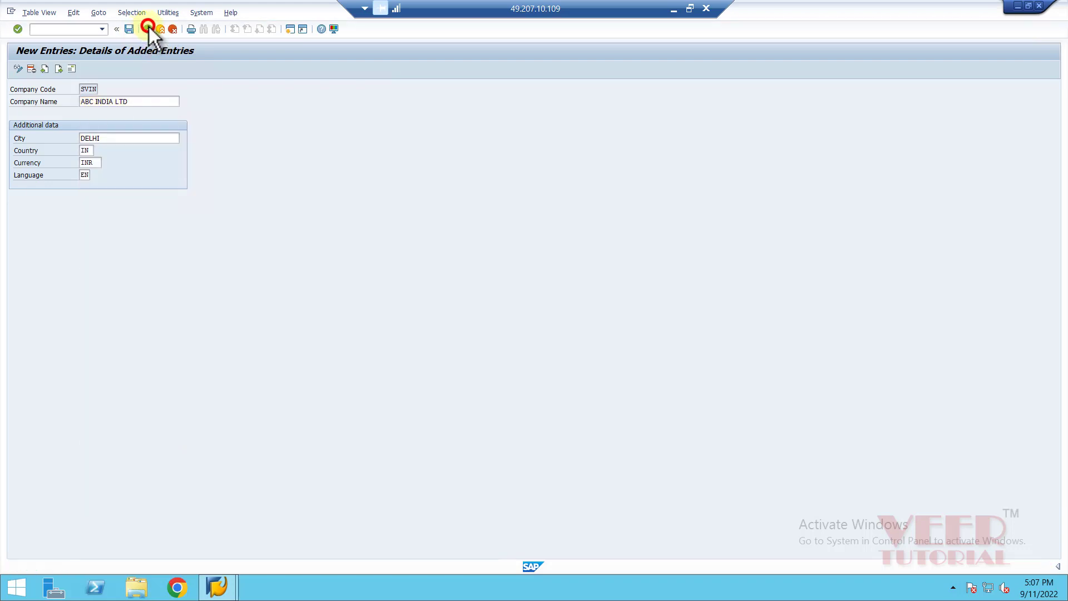
Go back to the overview to see SVIN ABC INDIA LTD listed
{"action": "left_click", "coordinate": [148, 29]}
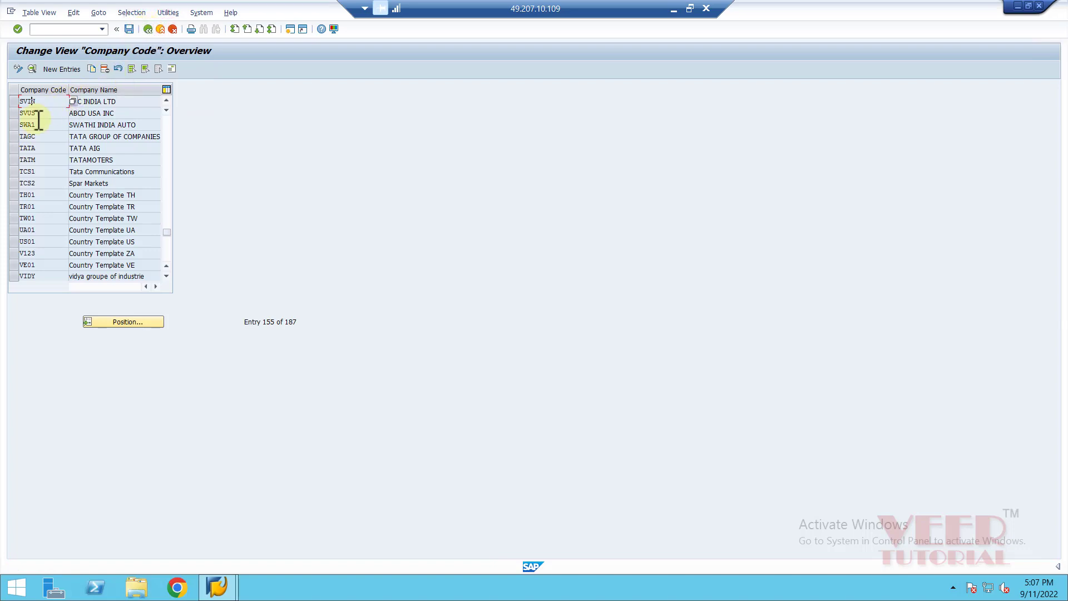
{"action": "mouse_move", "coordinate": [43, 113]}
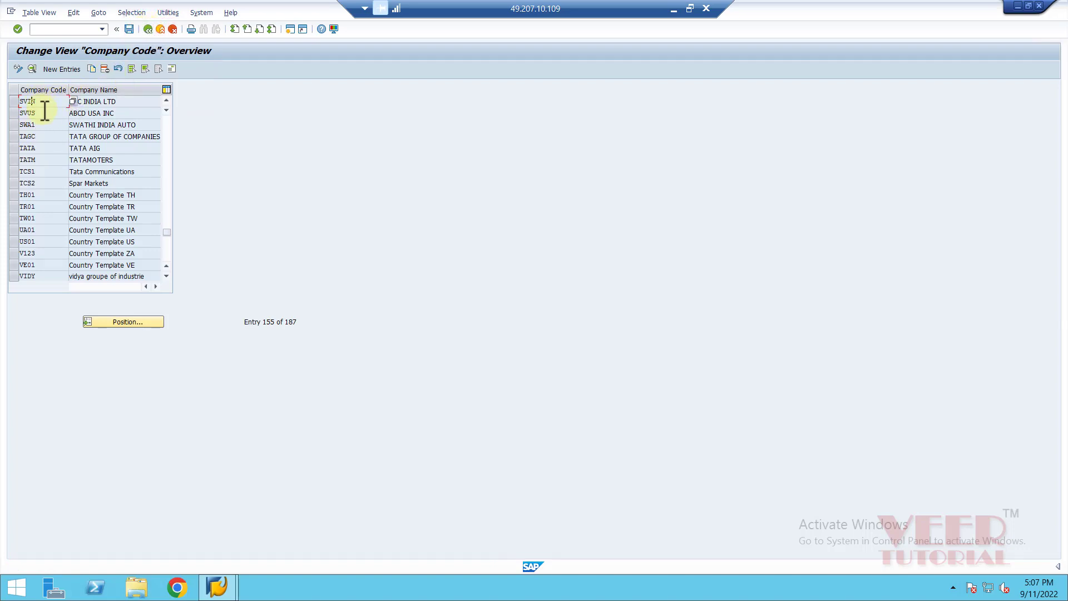
{"action": "mouse_move", "coordinate": [787, 357]}
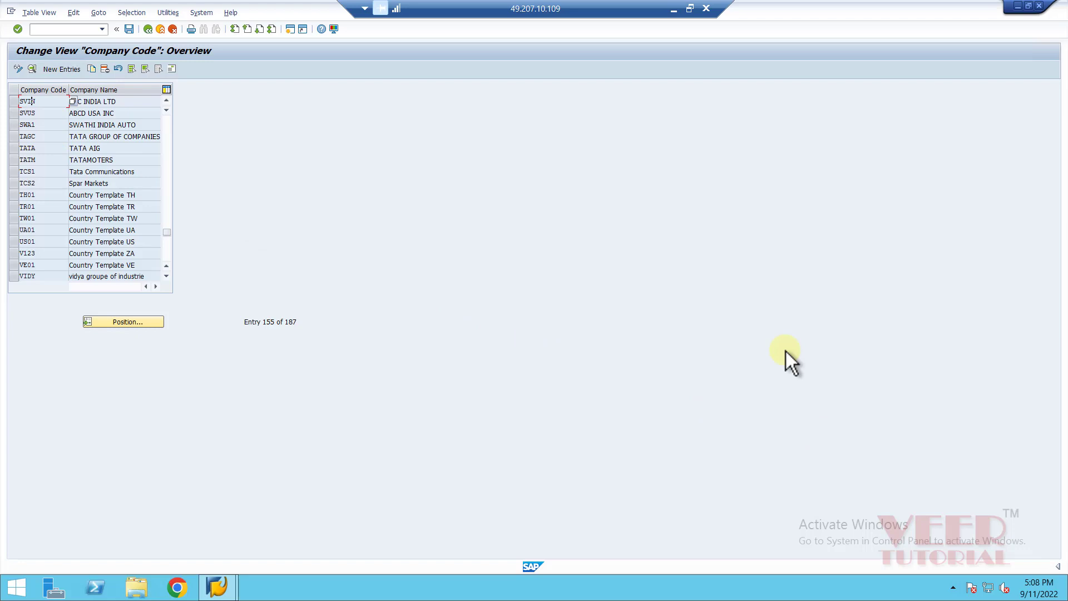
{"action": "mouse_move", "coordinate": [779, 360]}
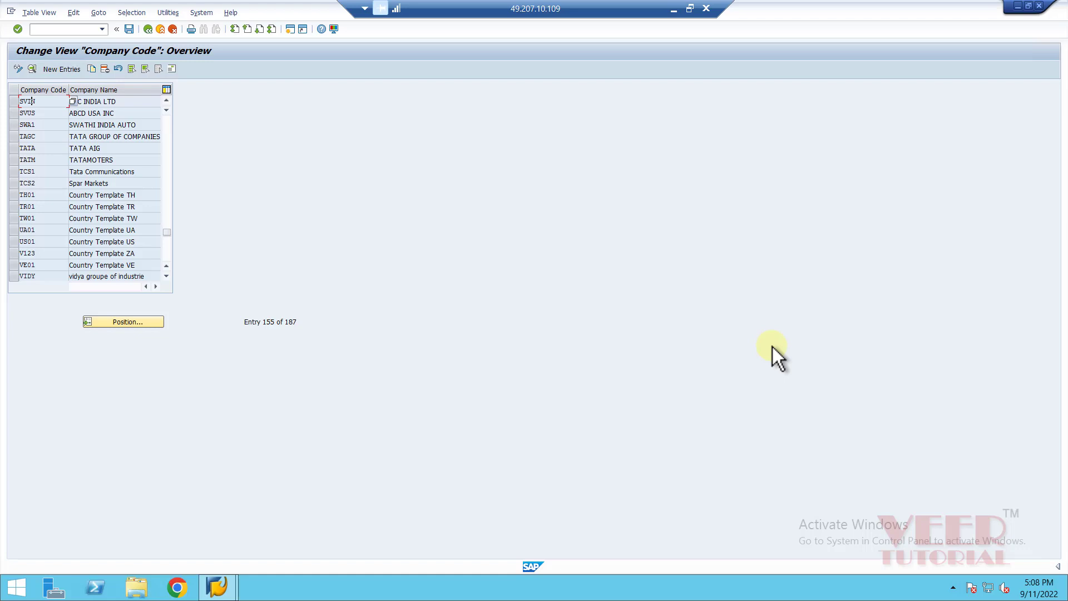
{"action": "mouse_move", "coordinate": [787, 353]}
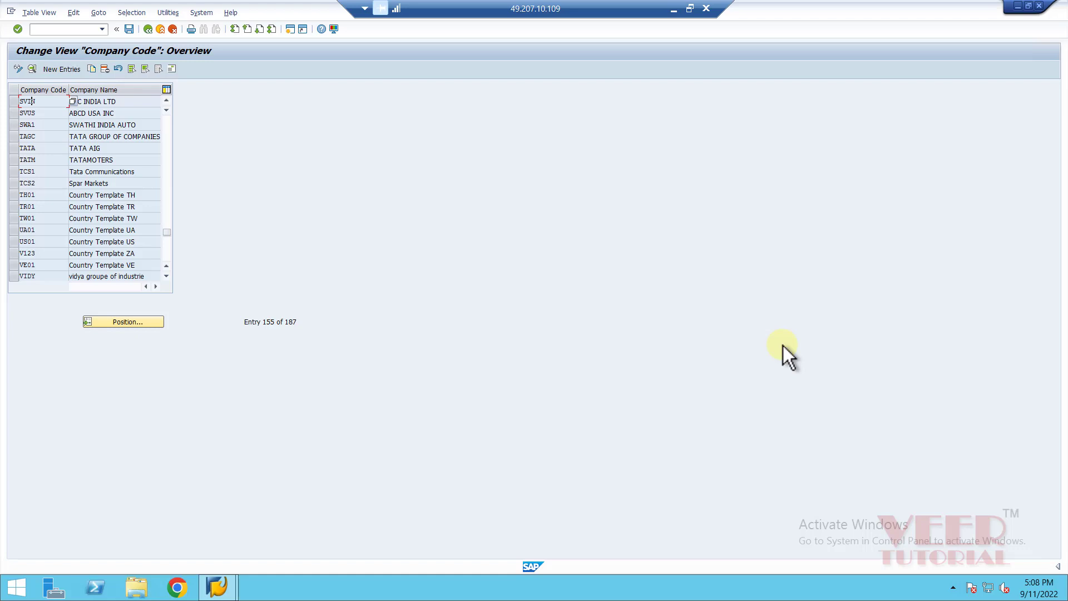
{"action": "mouse_move", "coordinate": [934, 398]}
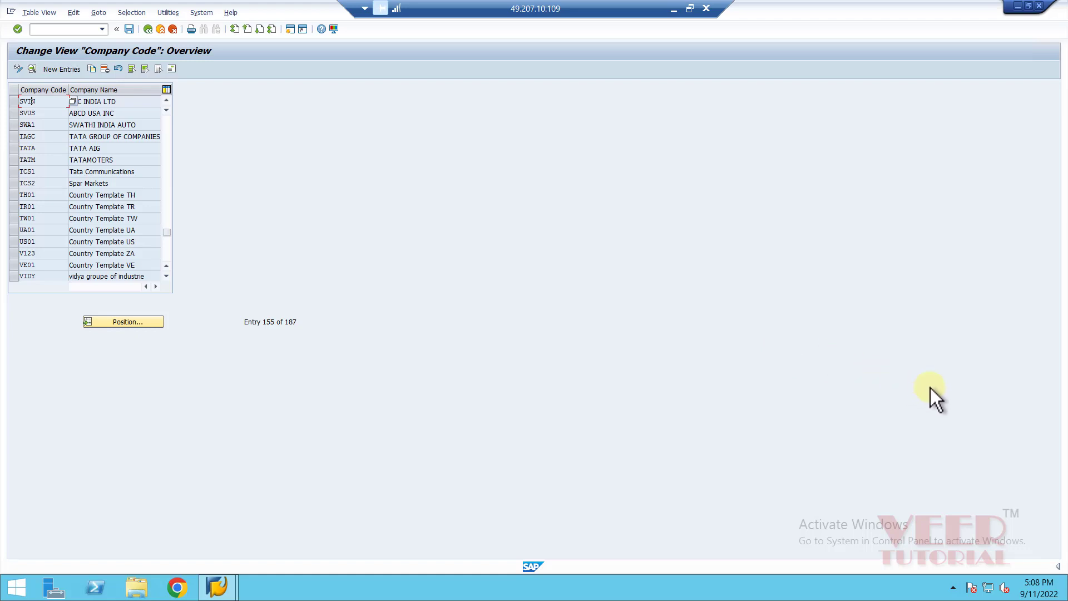